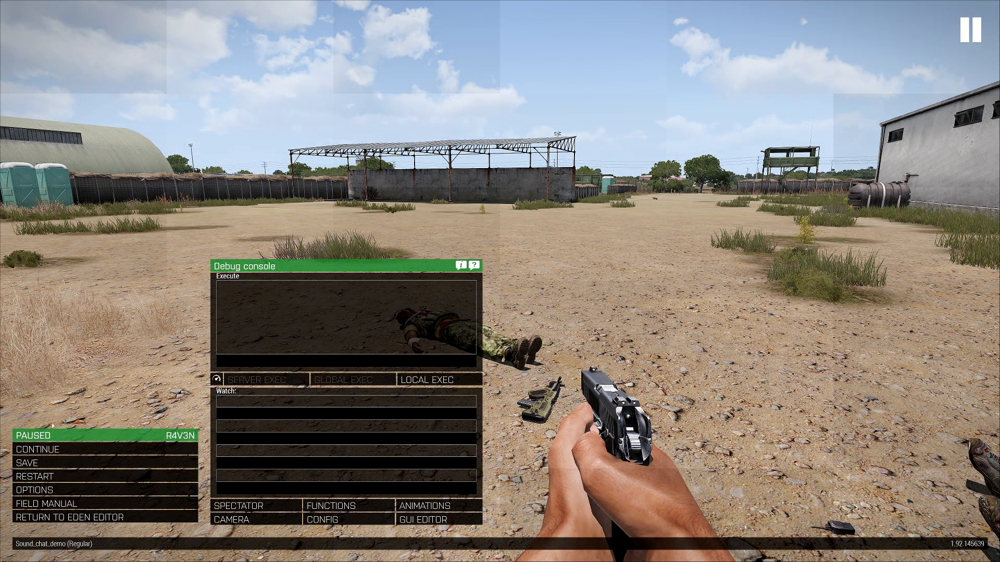
Step: Return from the paused test mission to the Eden Editor showing trigger s1talk
left_click(36, 449)
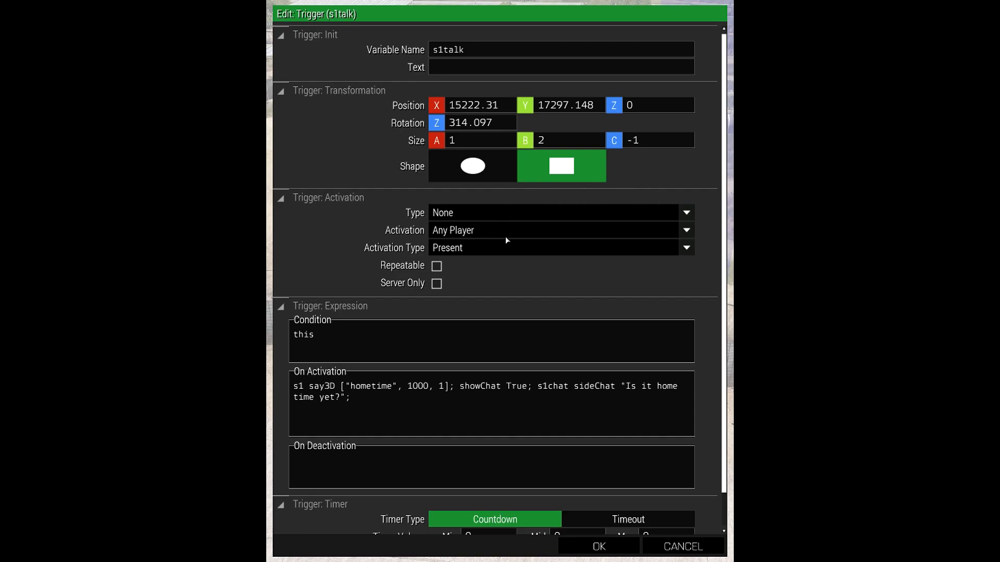
mouse_move(642, 325)
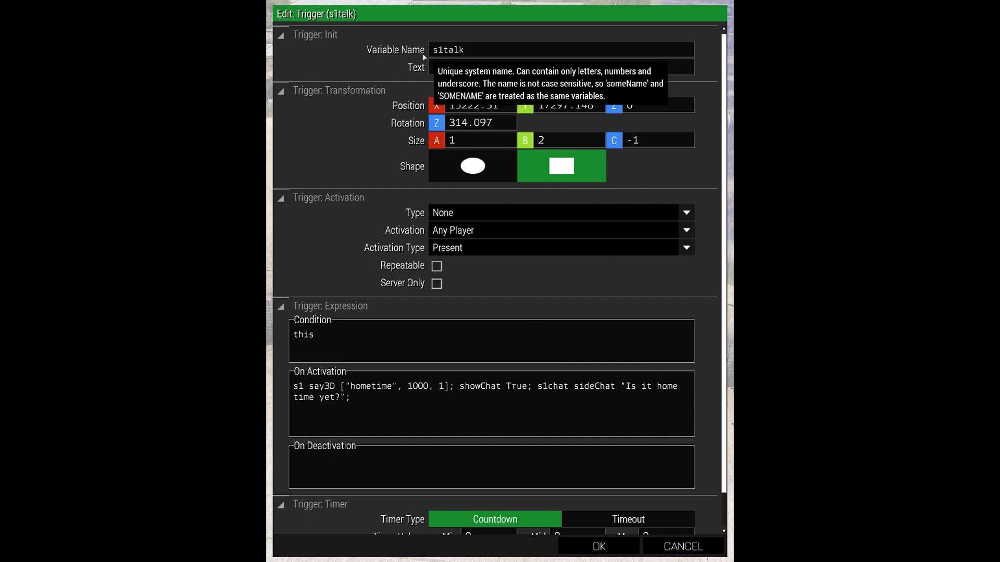
mouse_move(509, 93)
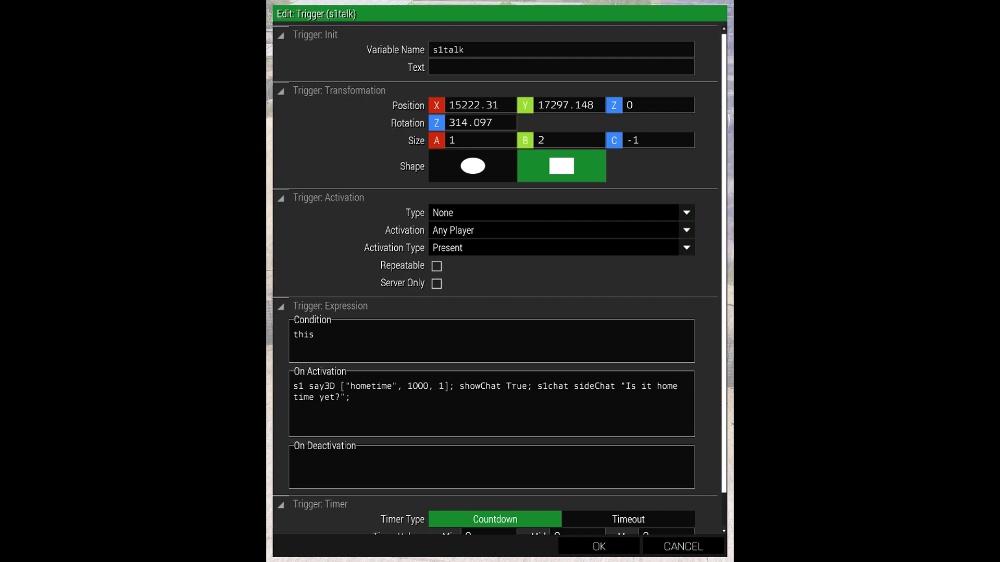
mouse_move(604, 389)
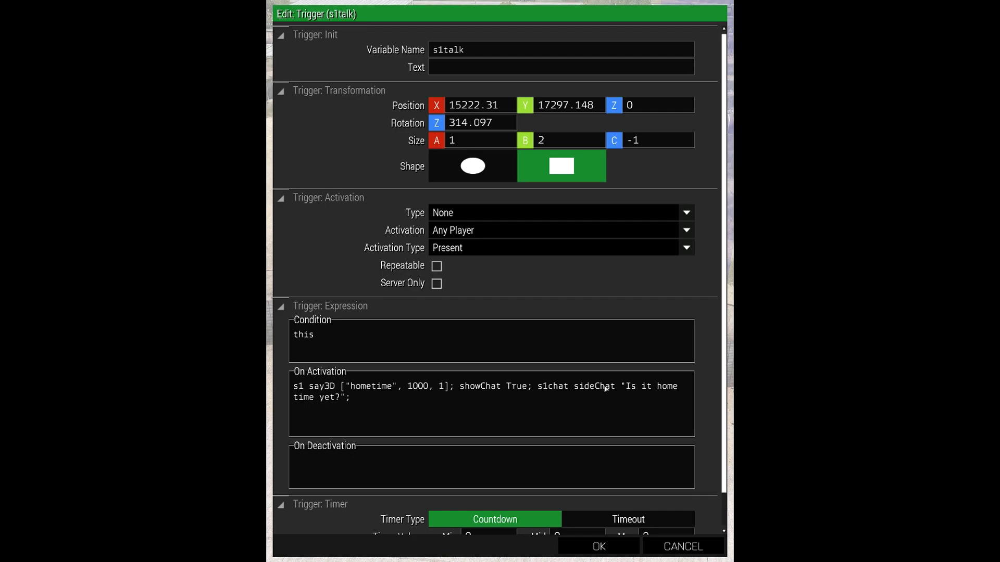
mouse_move(577, 392)
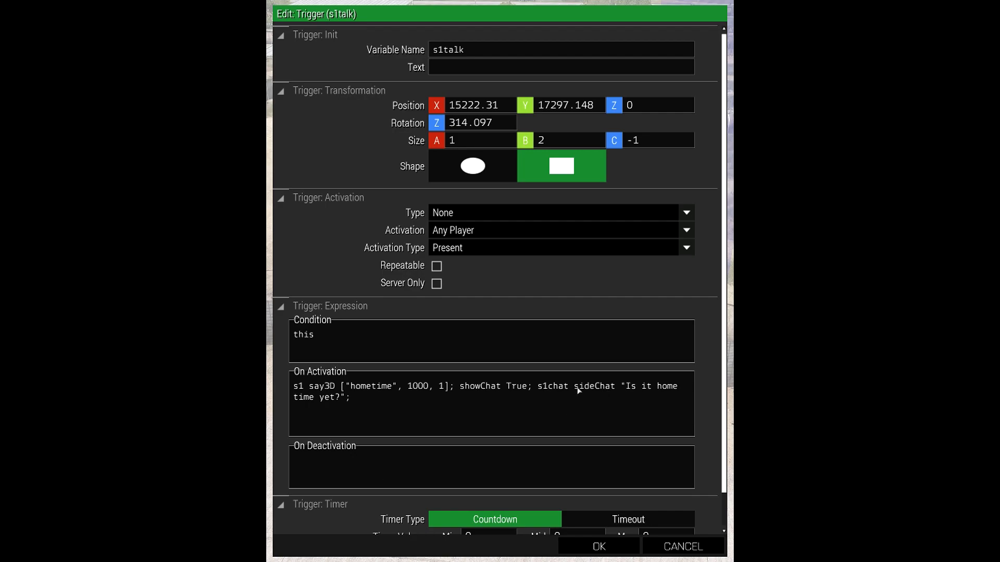
mouse_move(556, 394)
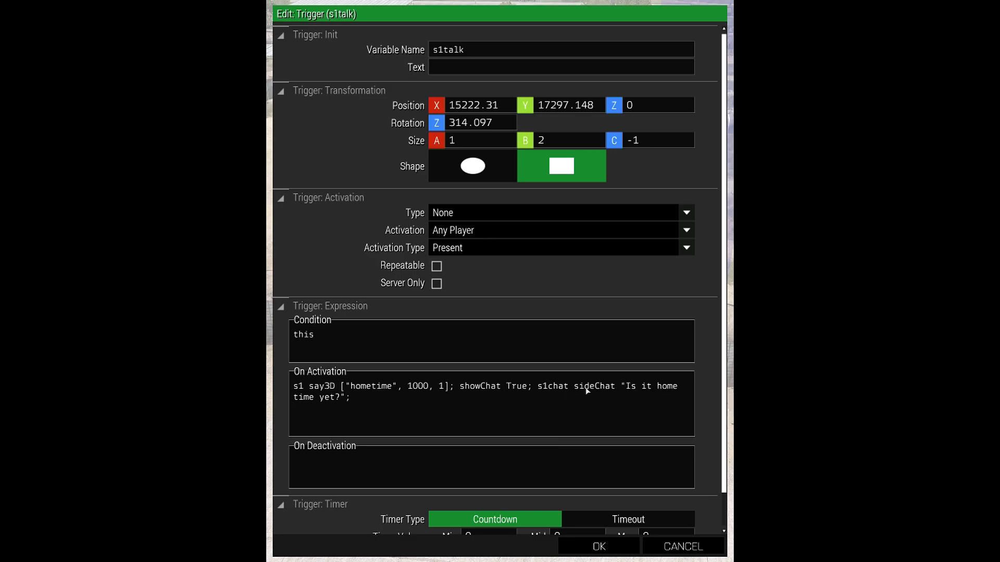
mouse_move(585, 393)
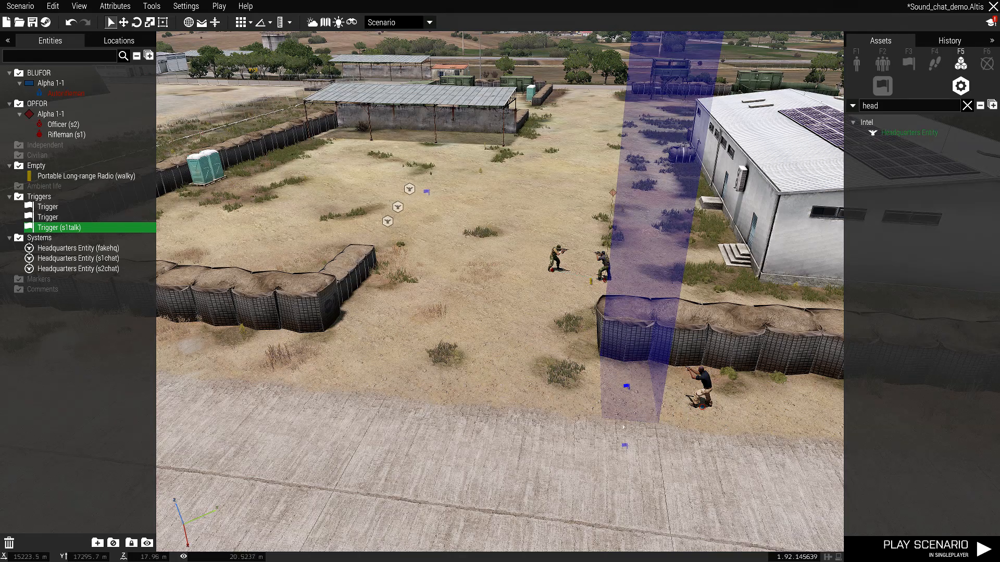
Step: Open the follow-up trigger firing needapiss 1.5 seconds after the s1talk condition
double_click(58, 228)
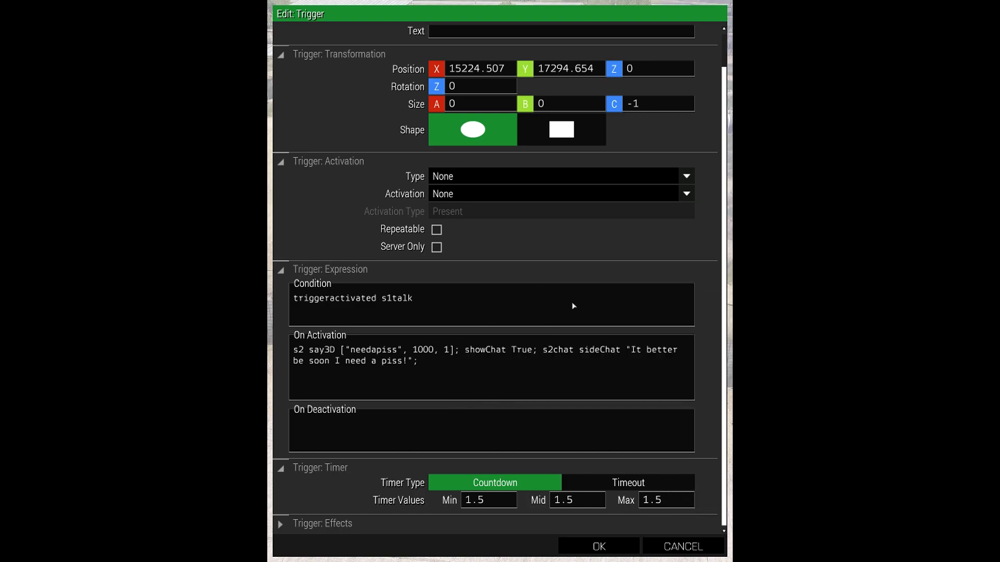
mouse_move(525, 532)
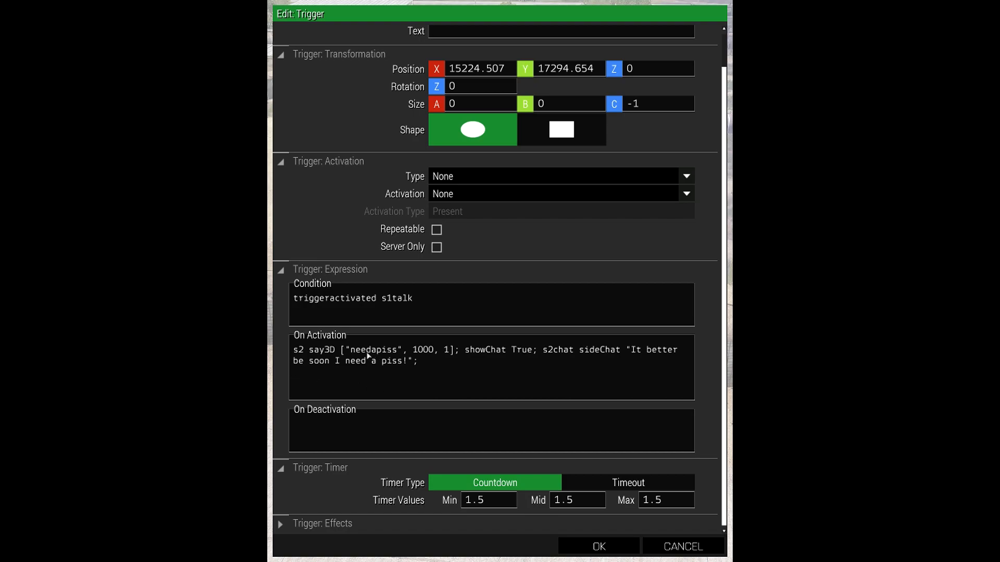
mouse_move(447, 356)
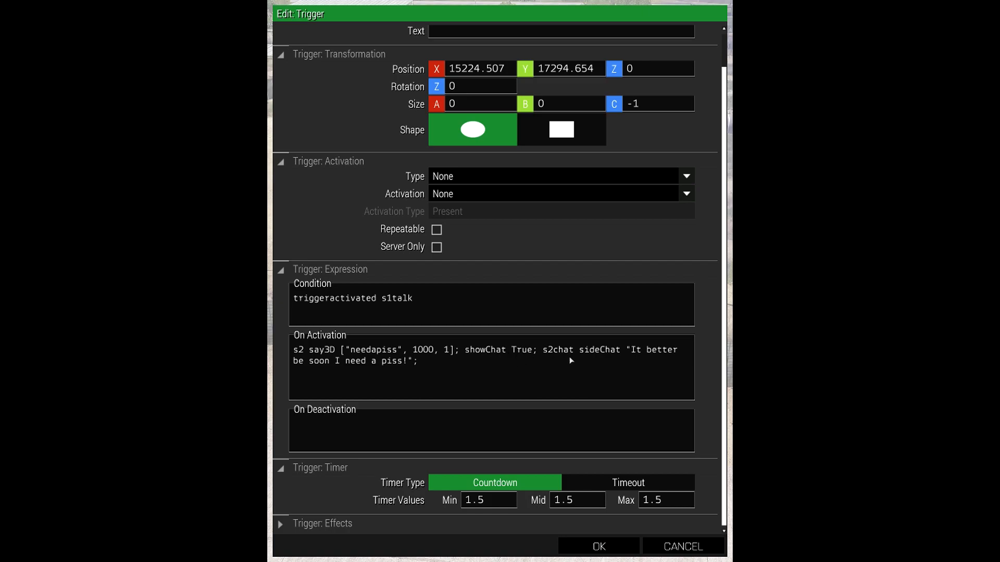
mouse_move(555, 362)
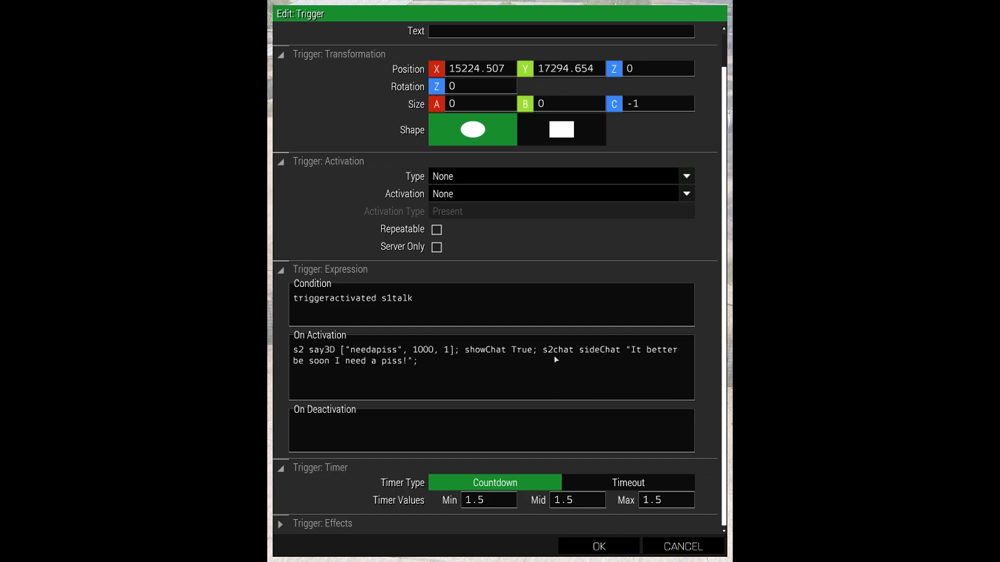
mouse_move(589, 356)
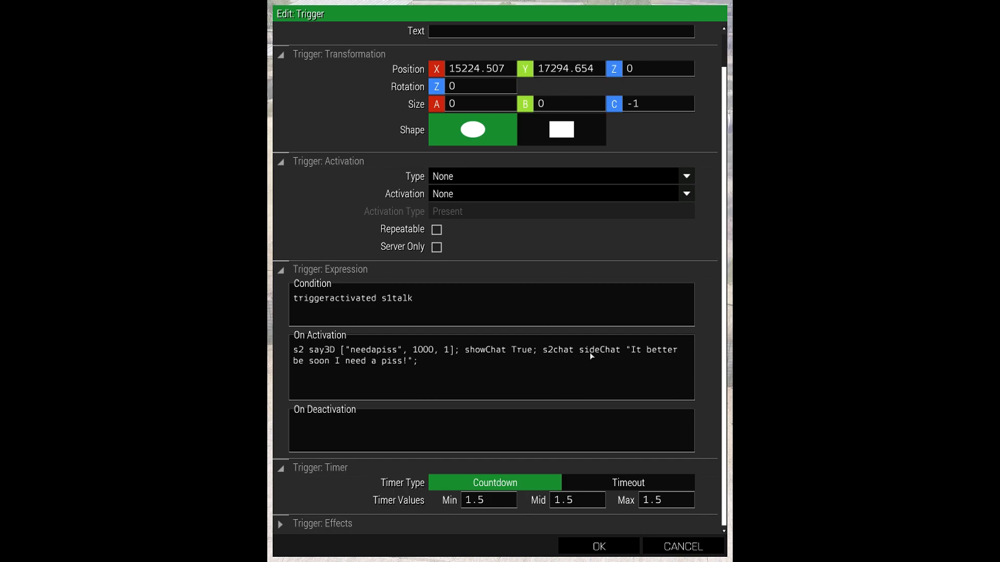
mouse_move(643, 355)
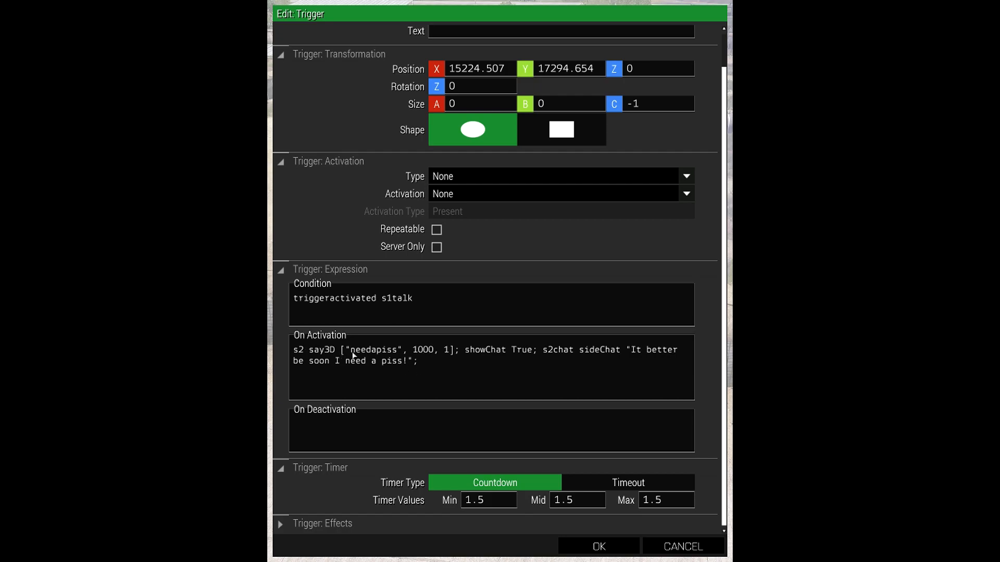
mouse_move(324, 354)
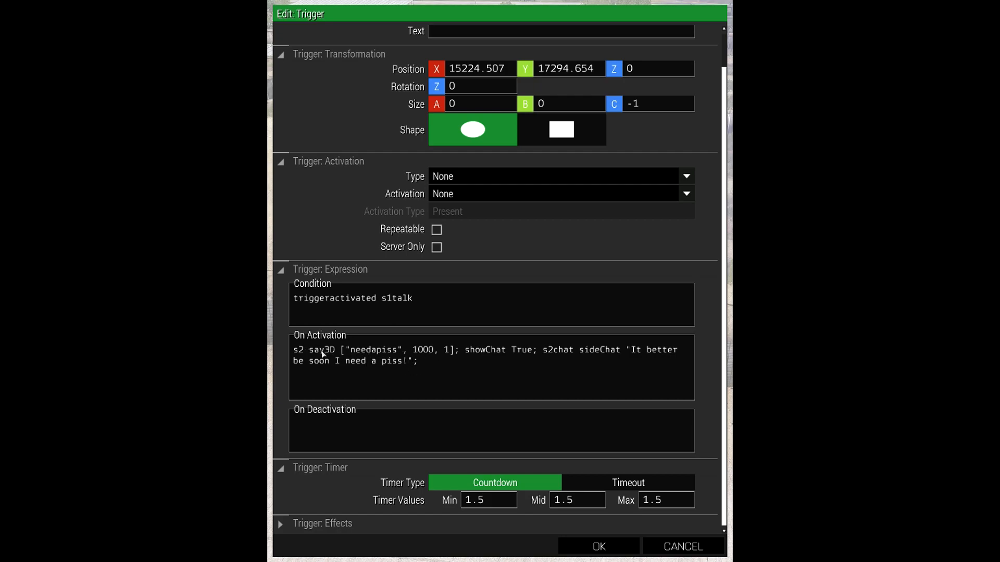
mouse_move(382, 354)
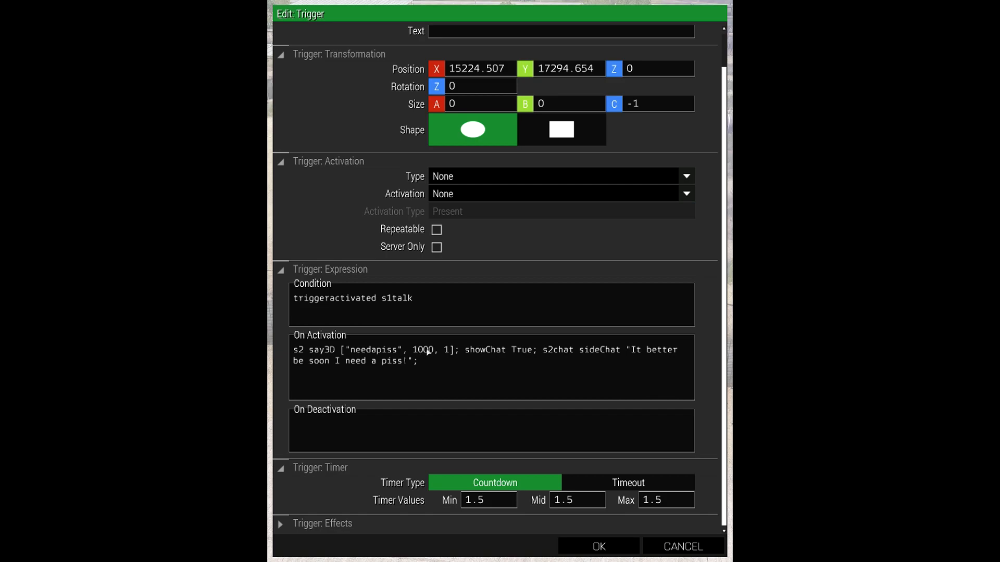
mouse_move(423, 353)
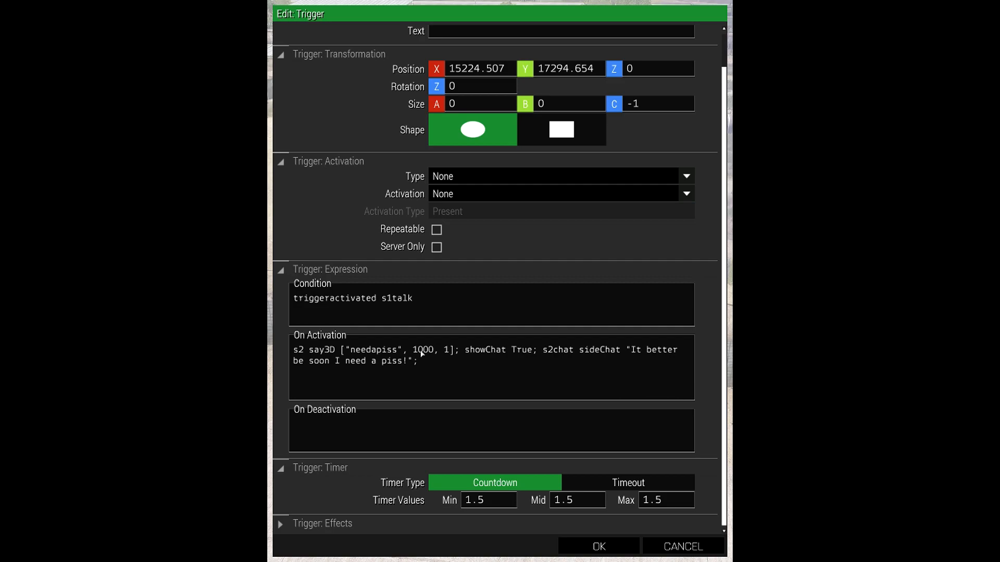
mouse_move(428, 353)
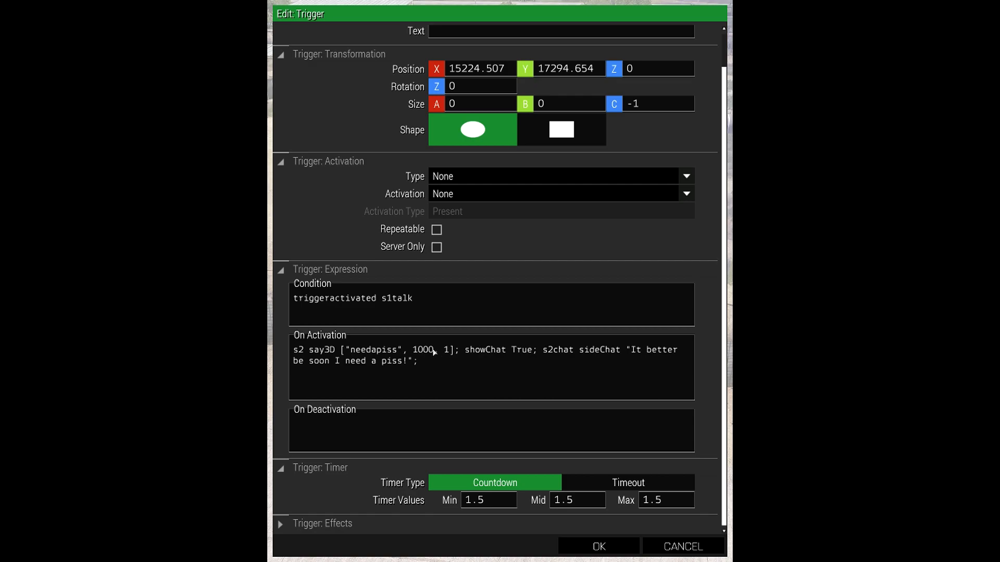
mouse_move(427, 354)
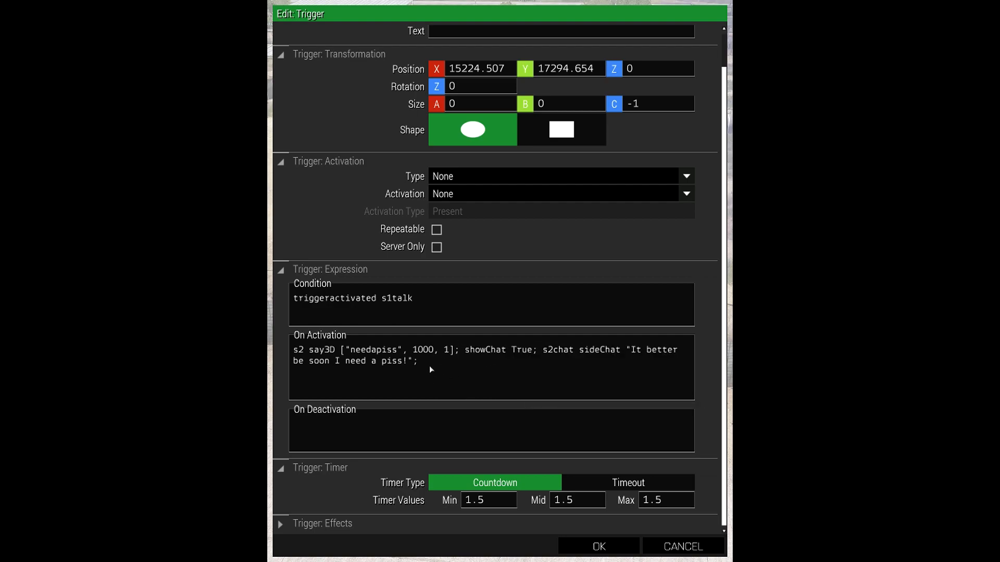
mouse_move(431, 358)
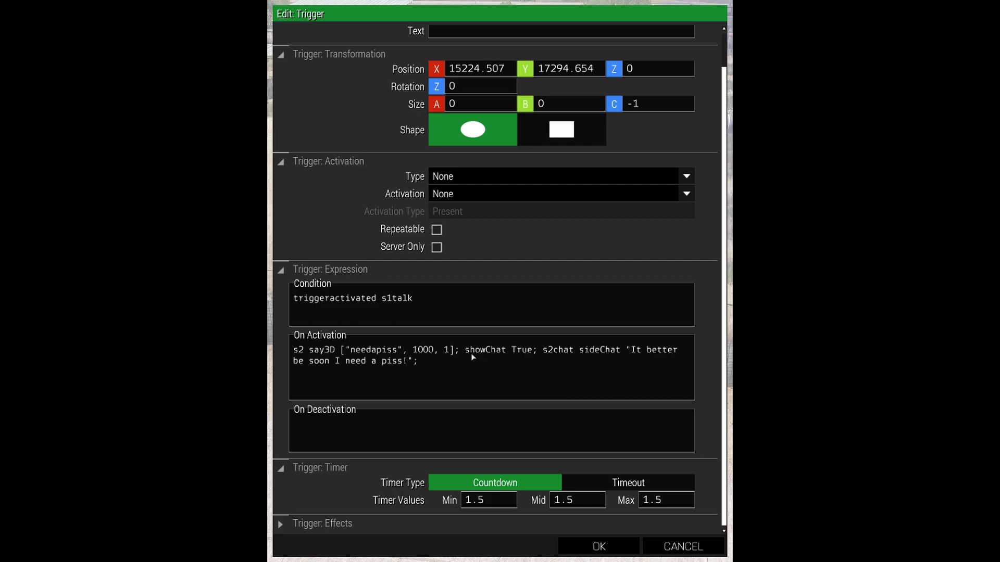
mouse_move(644, 555)
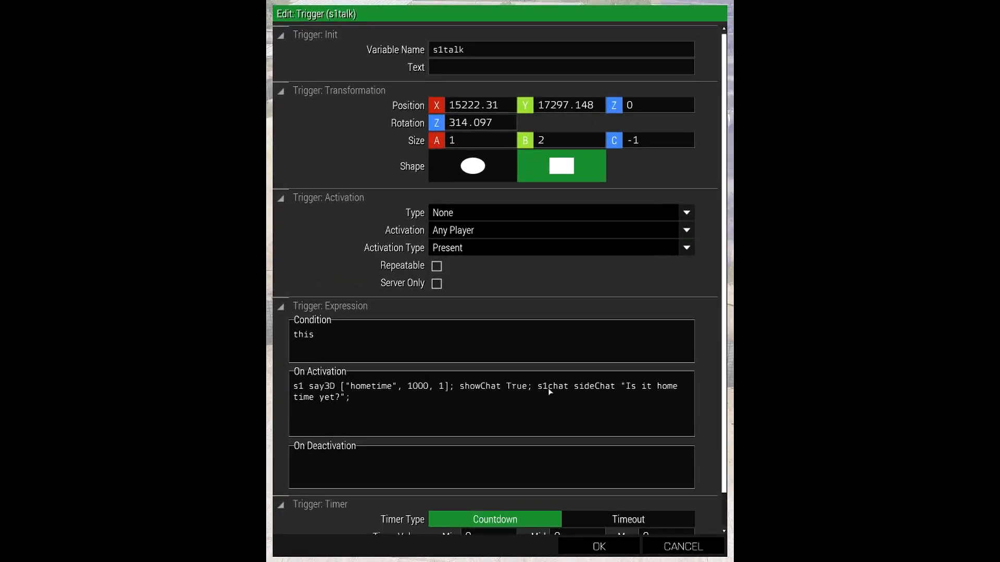
Step: Rewrite s1talk's activation to use 's1 globalChat' instead of 's1chat sideChat' and close its settings
double_click(555, 386)
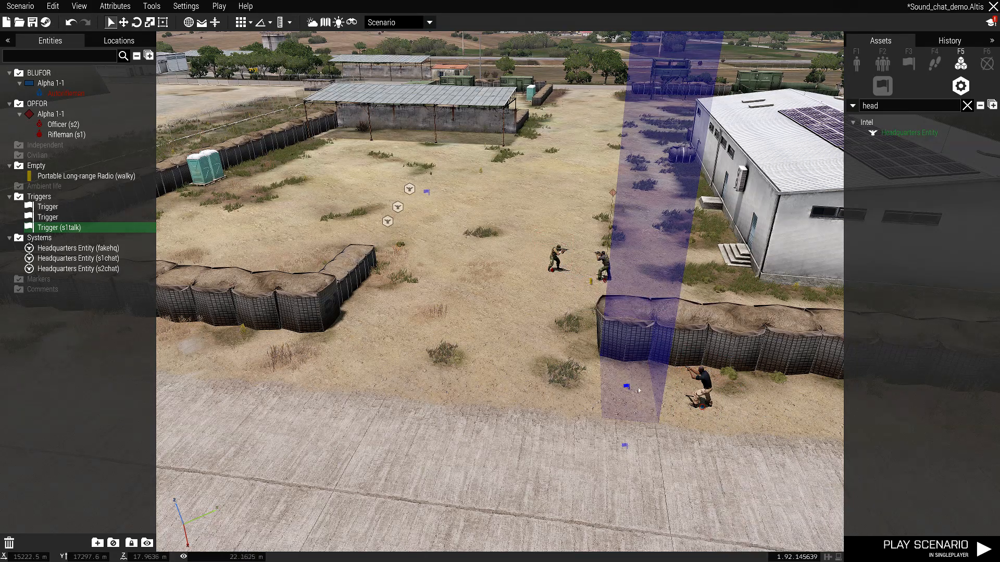
double_click(59, 228)
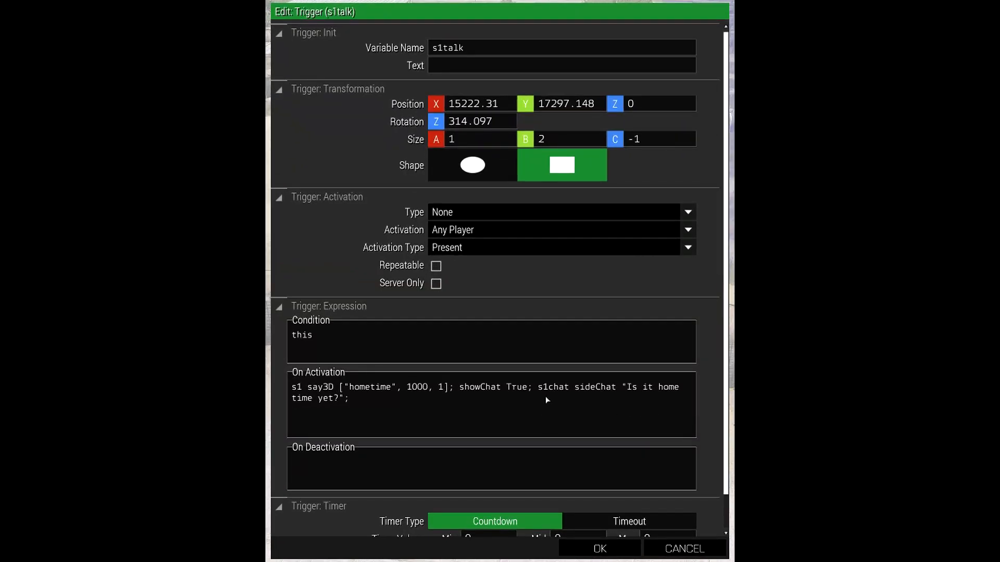
mouse_move(570, 394)
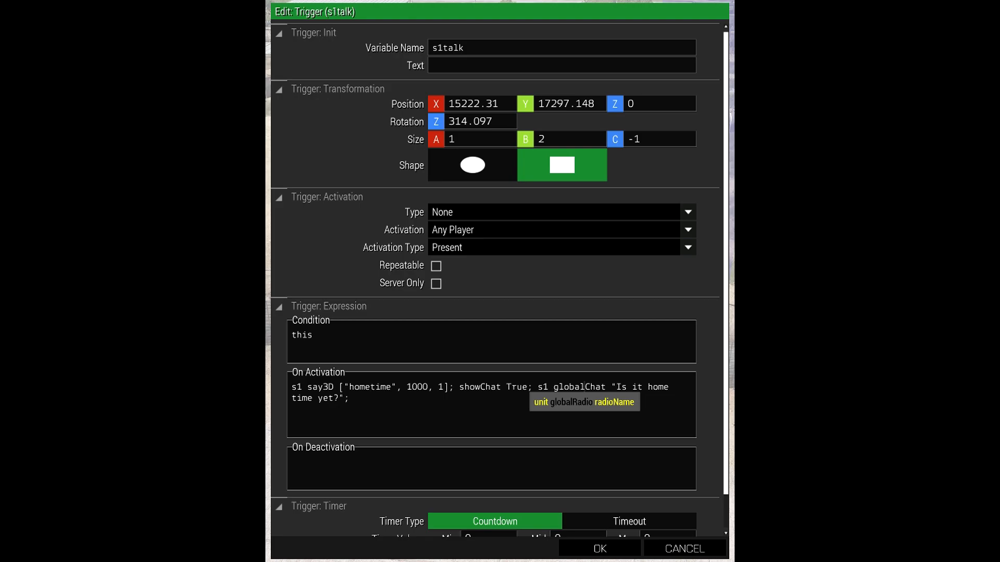
left_click(597, 548)
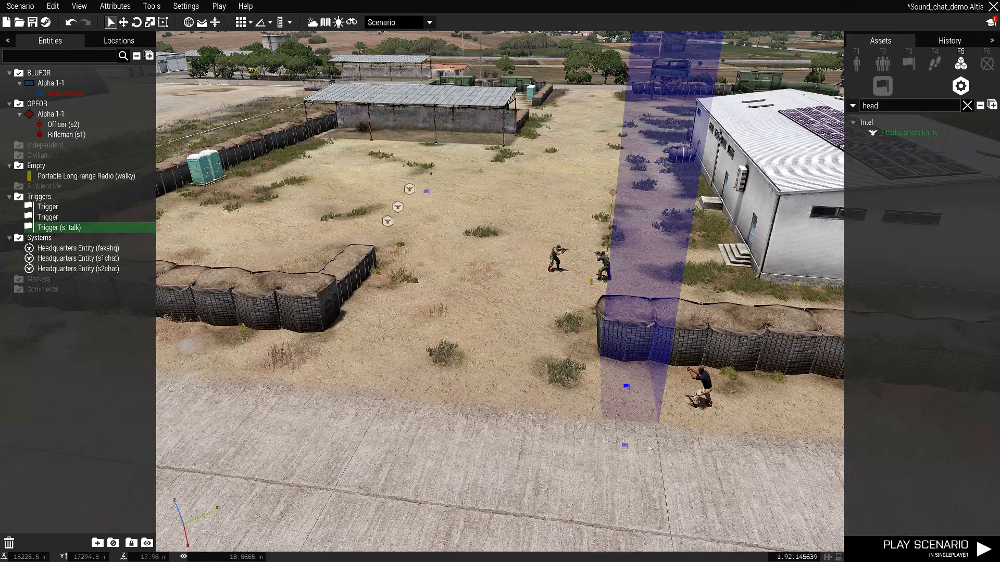
right_click(556, 256)
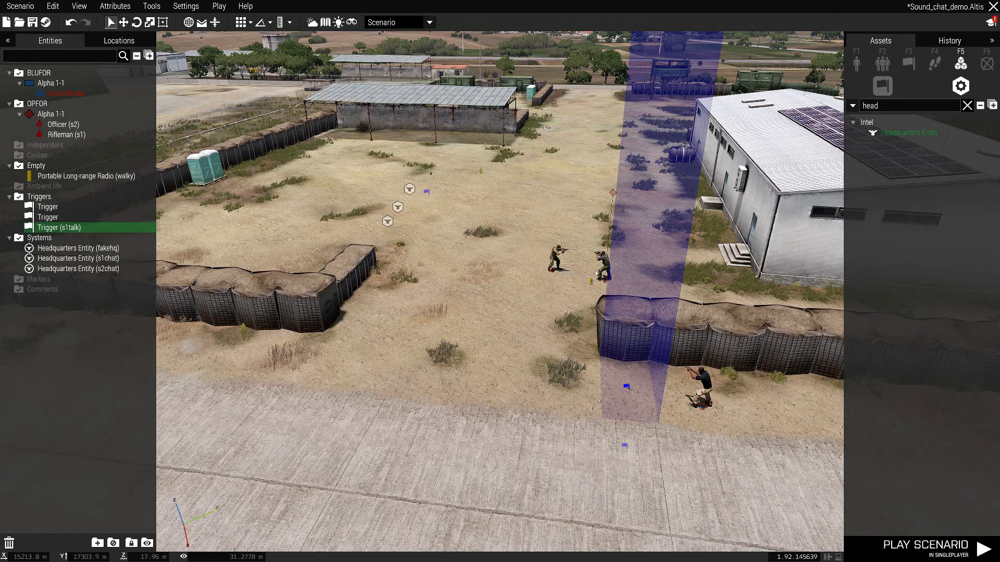
right_click(600, 262)
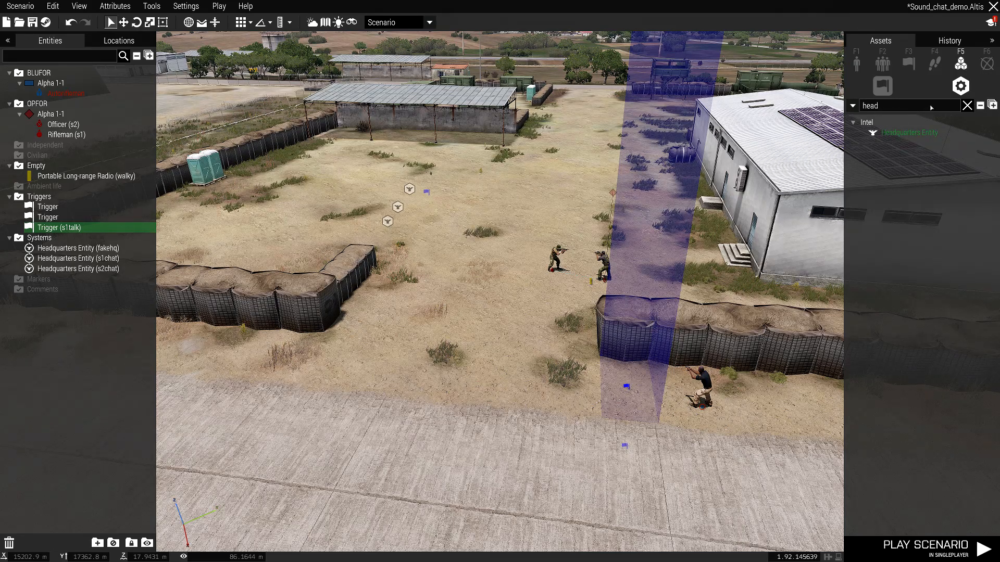
mouse_move(908, 133)
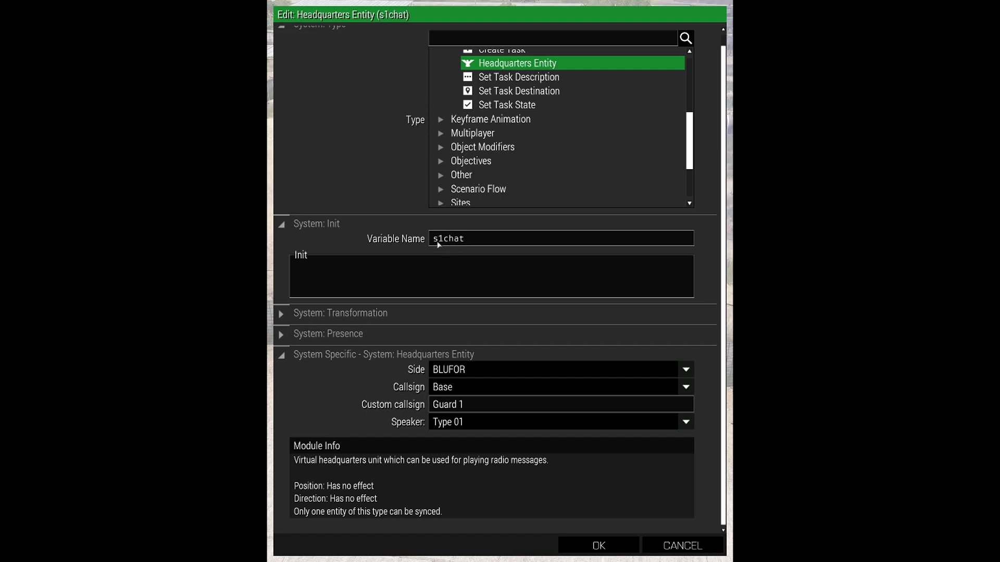
mouse_move(530, 20)
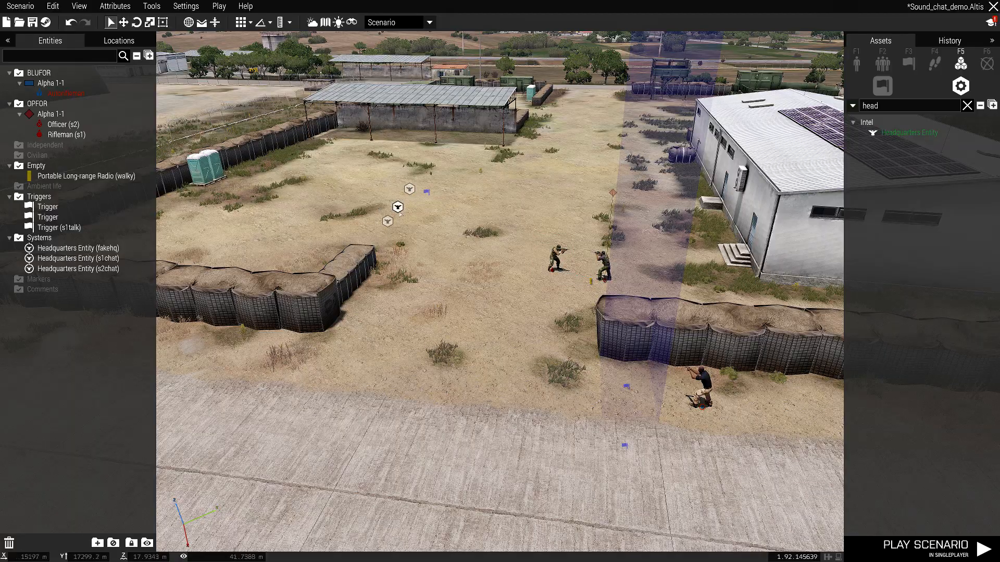
double_click(78, 259)
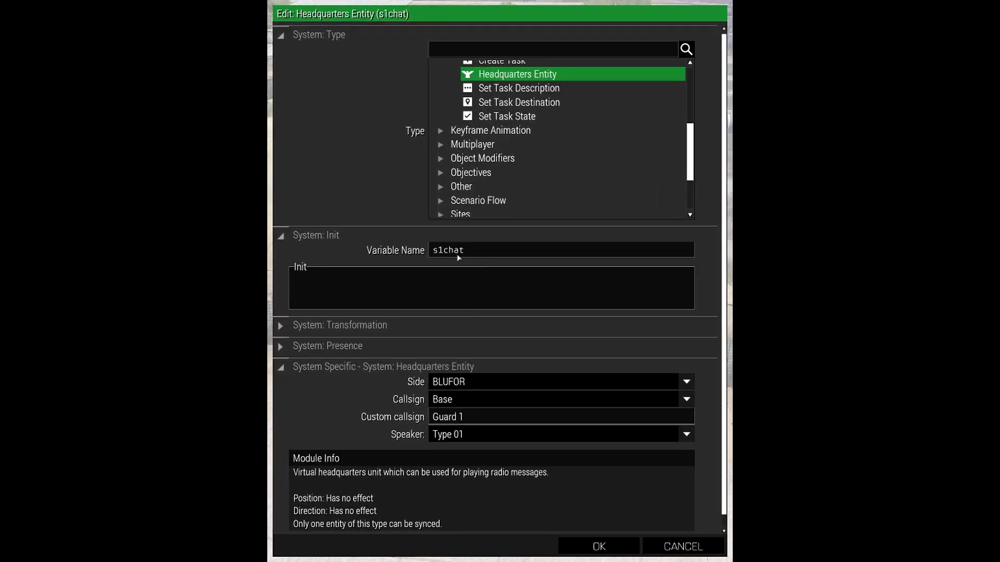
mouse_move(453, 439)
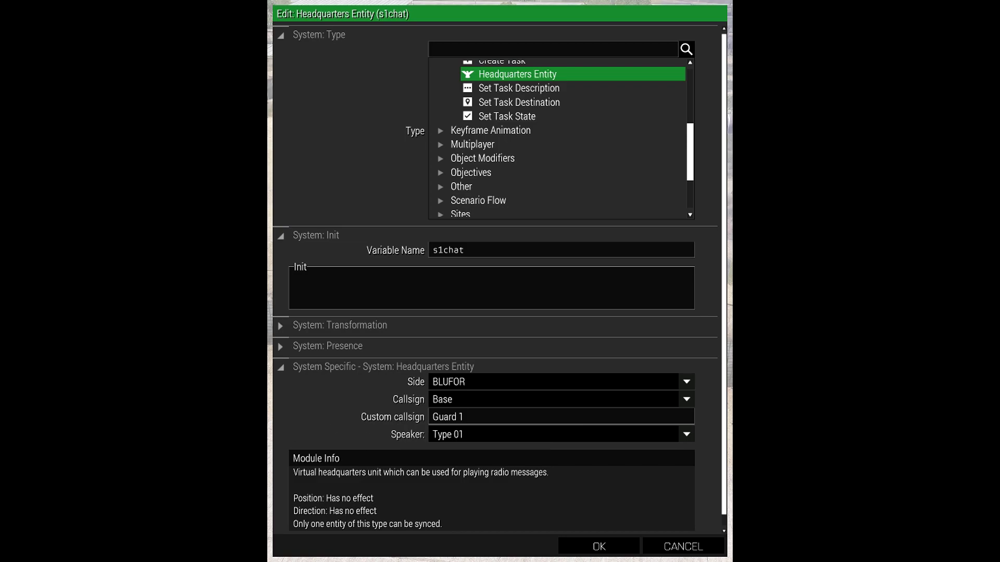
mouse_move(427, 379)
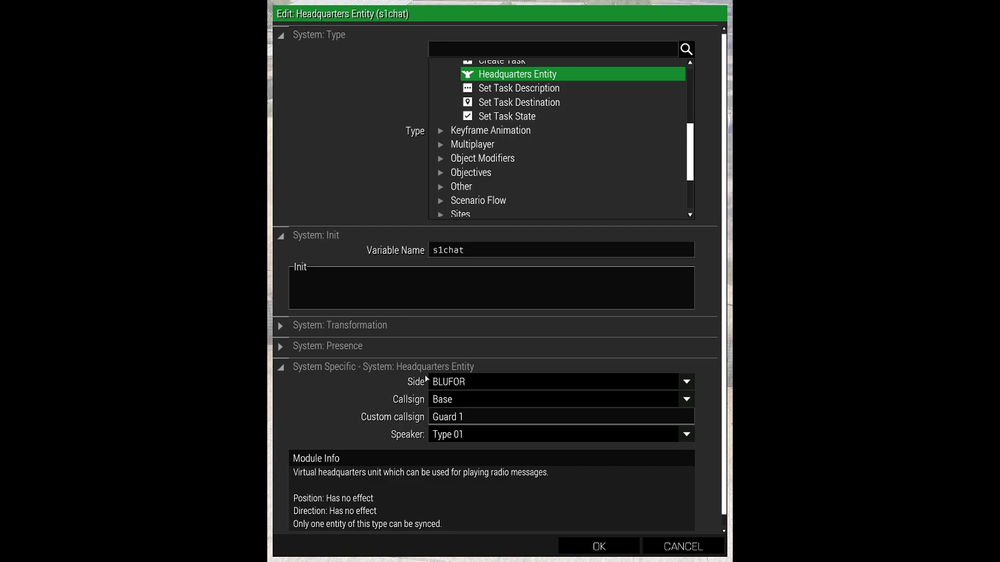
mouse_move(472, 385)
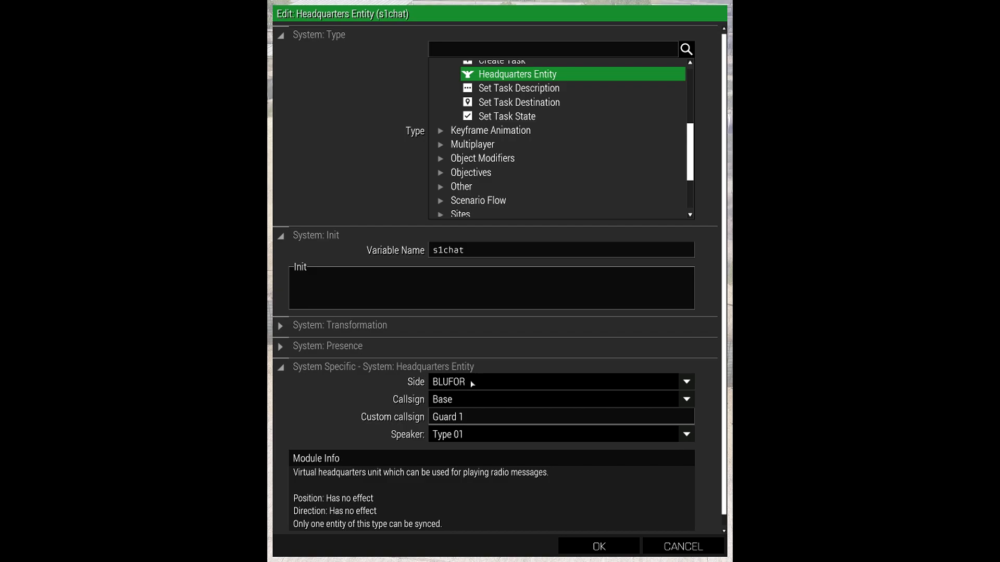
mouse_move(468, 384)
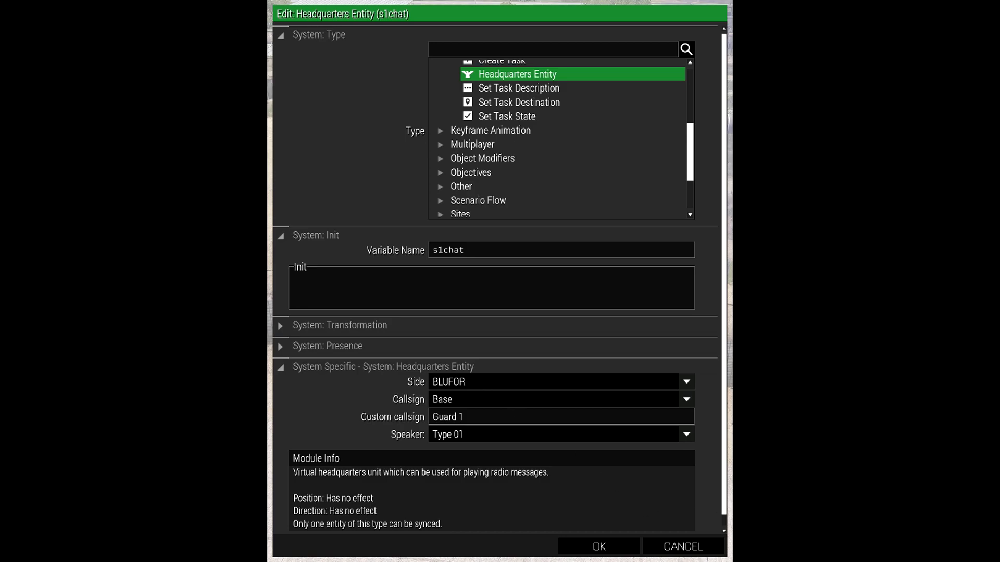
mouse_move(467, 382)
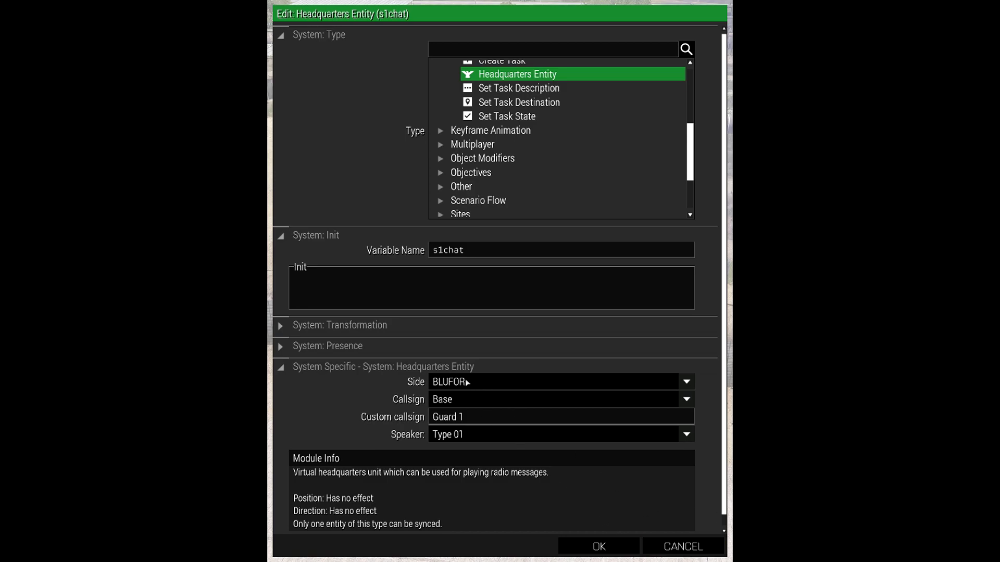
left_click(597, 547)
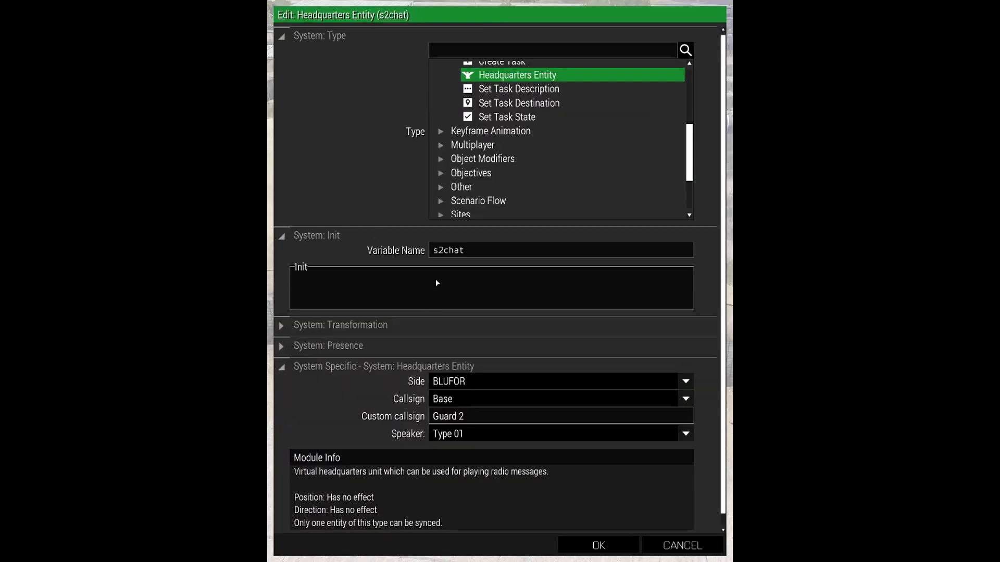
mouse_move(621, 527)
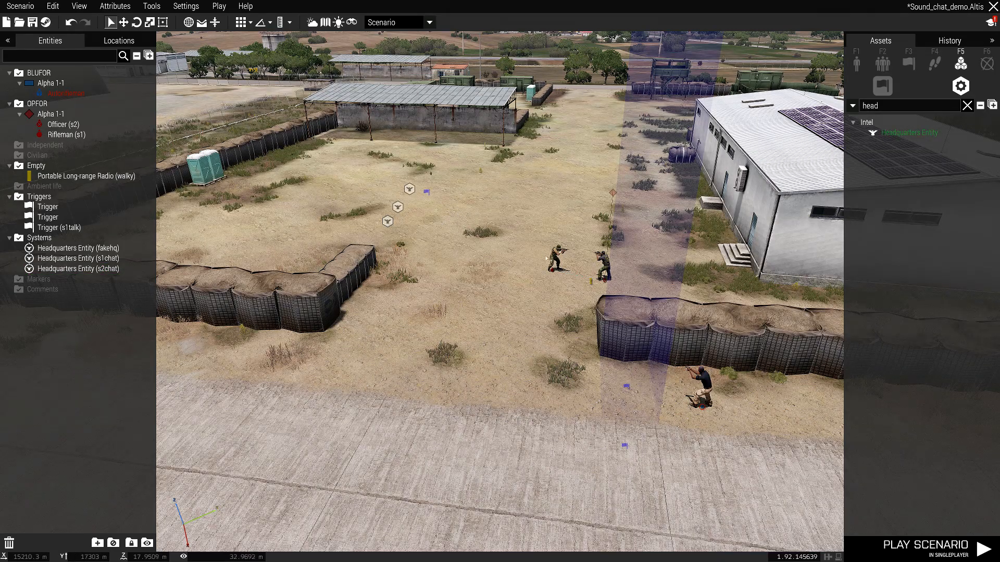
left_click(590, 264)
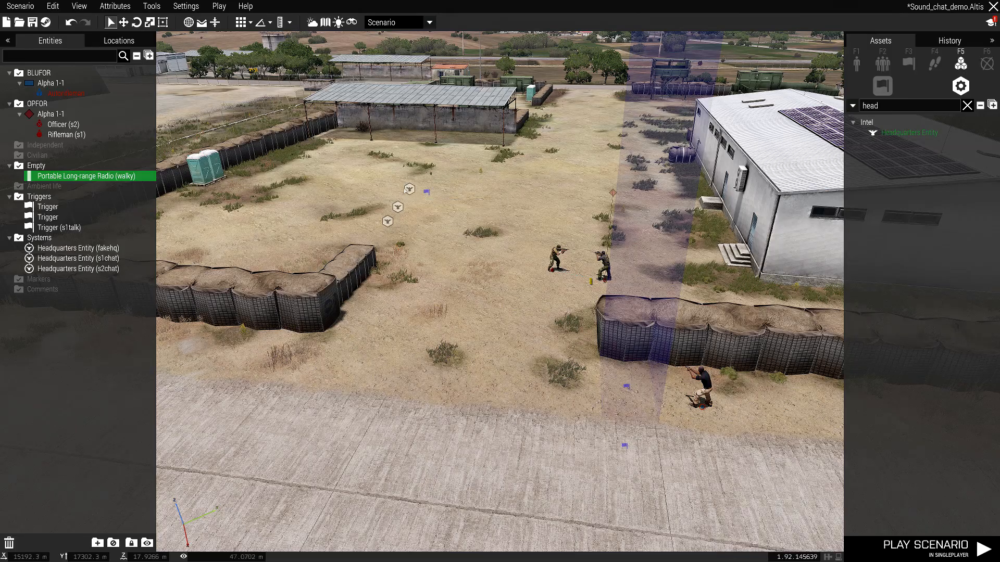
double_click(78, 248)
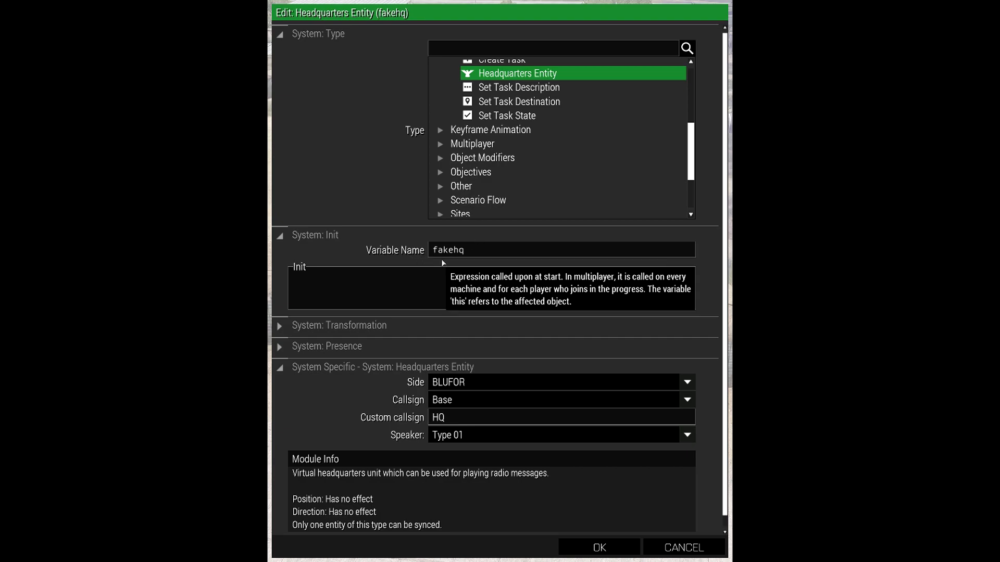
mouse_move(435, 435)
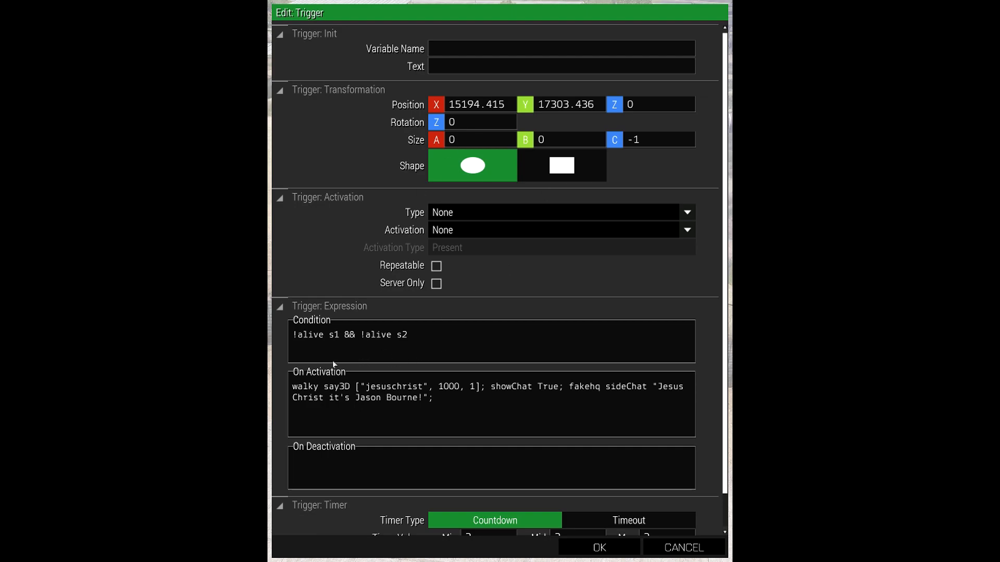
mouse_move(359, 383)
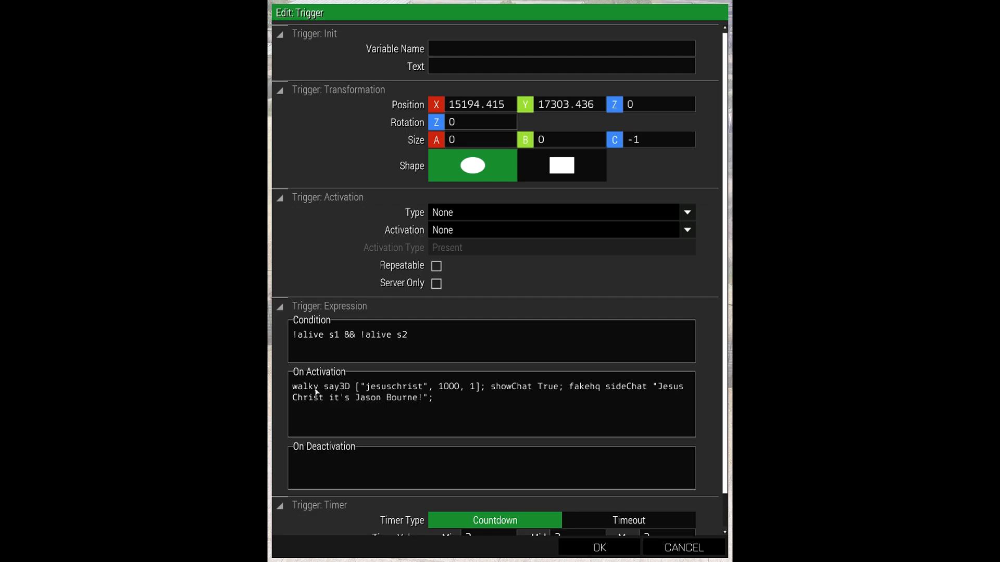
mouse_move(440, 392)
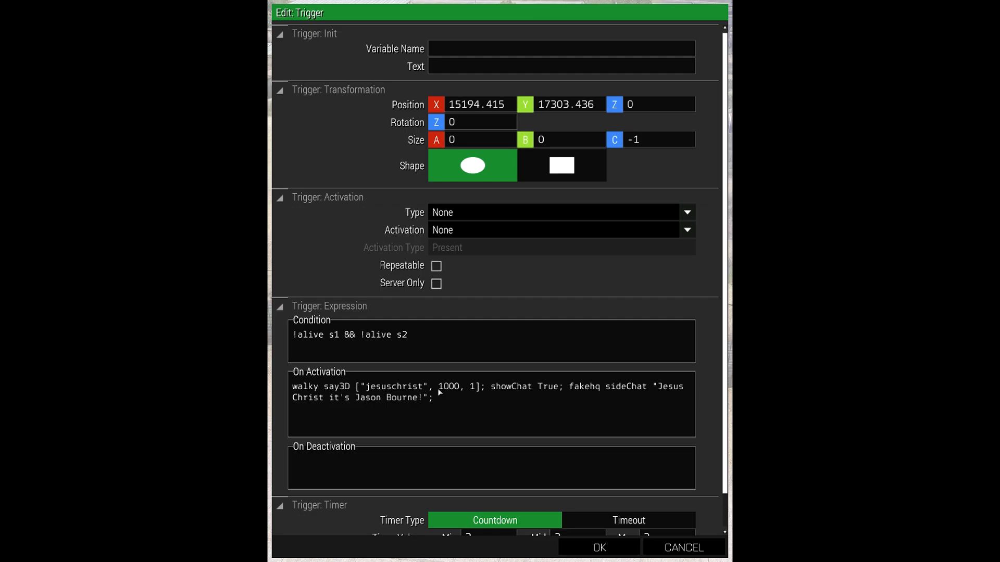
mouse_move(446, 389)
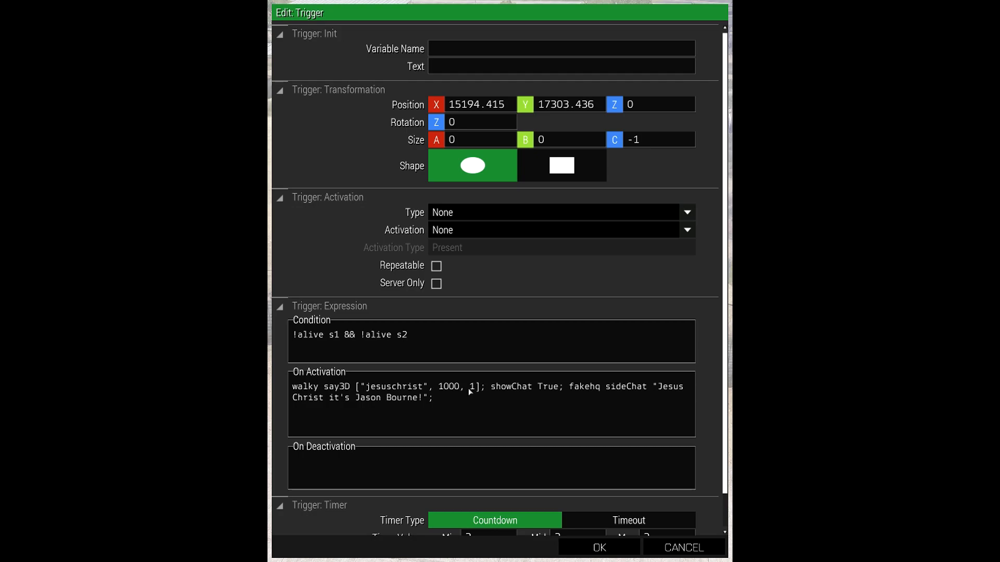
mouse_move(509, 399)
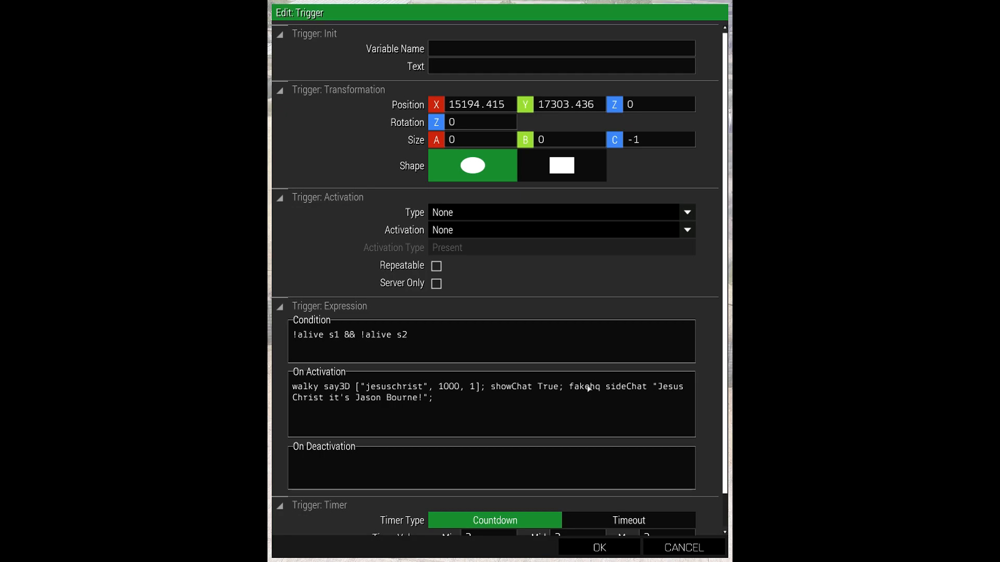
double_click(583, 386)
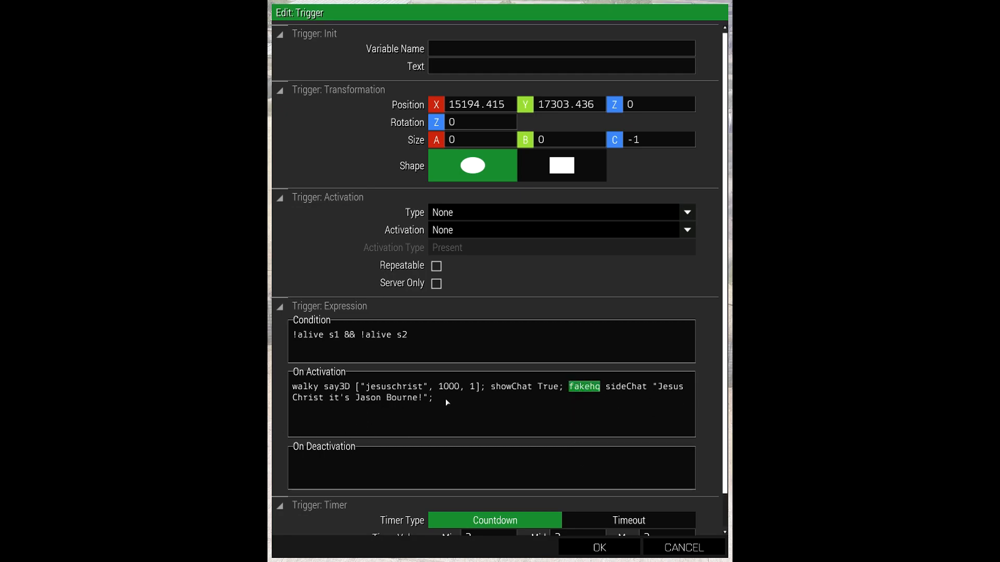
left_click(598, 547)
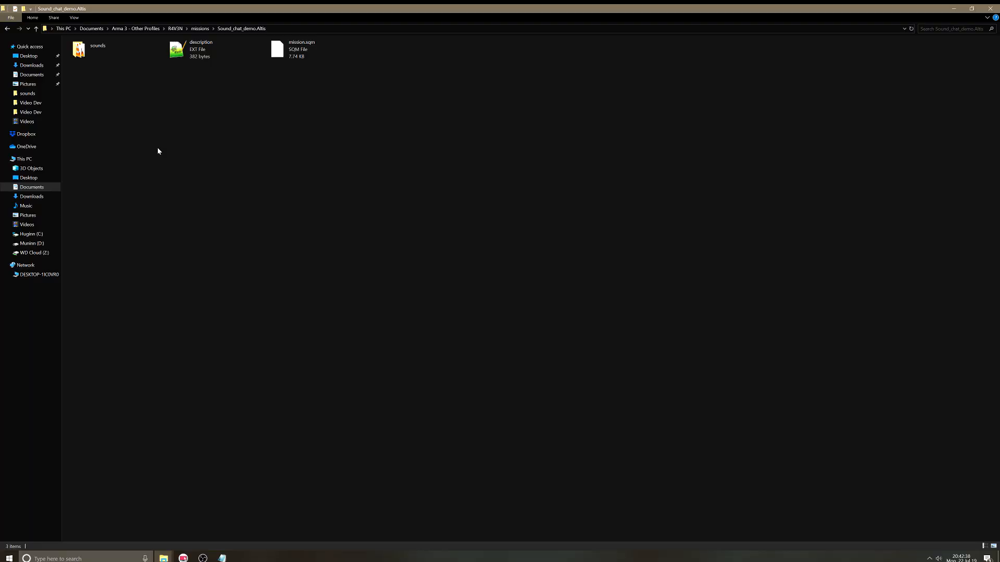
mouse_move(147, 76)
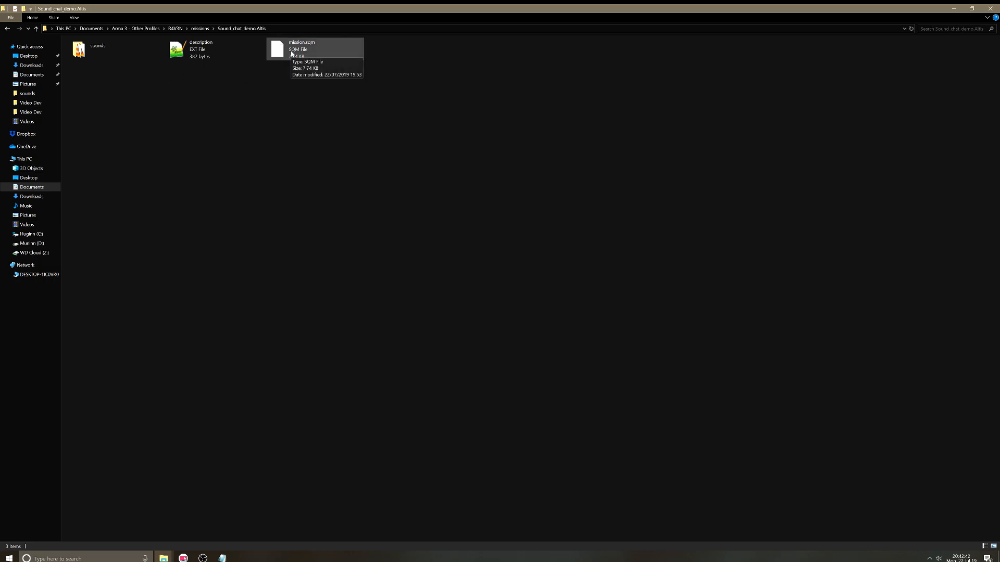
left_click(300, 49)
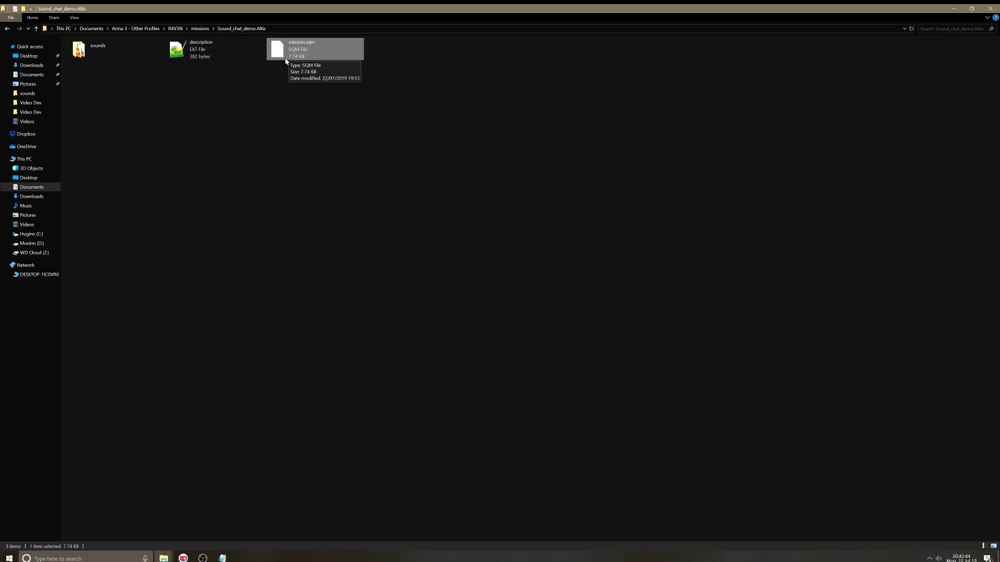
mouse_move(289, 67)
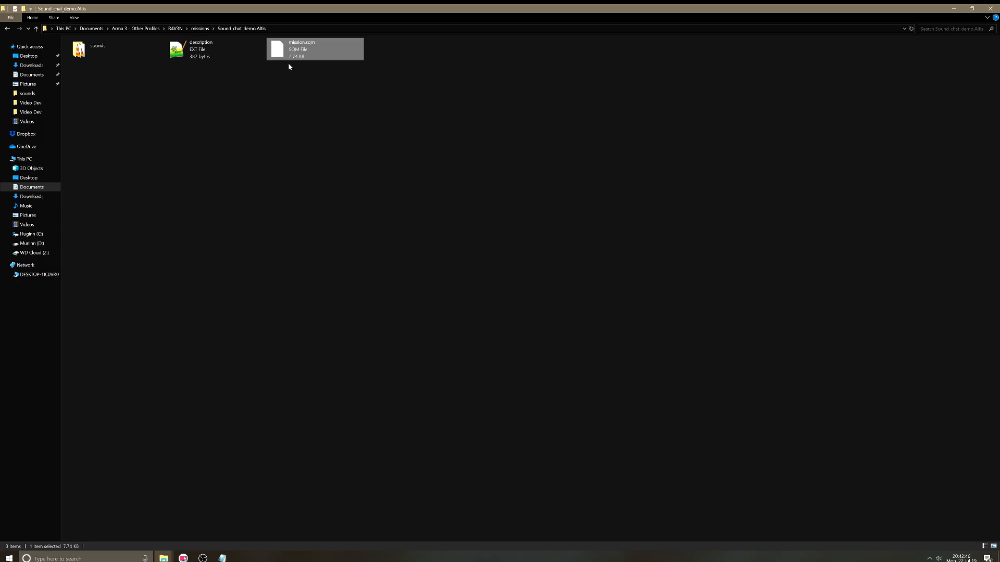
mouse_move(195, 49)
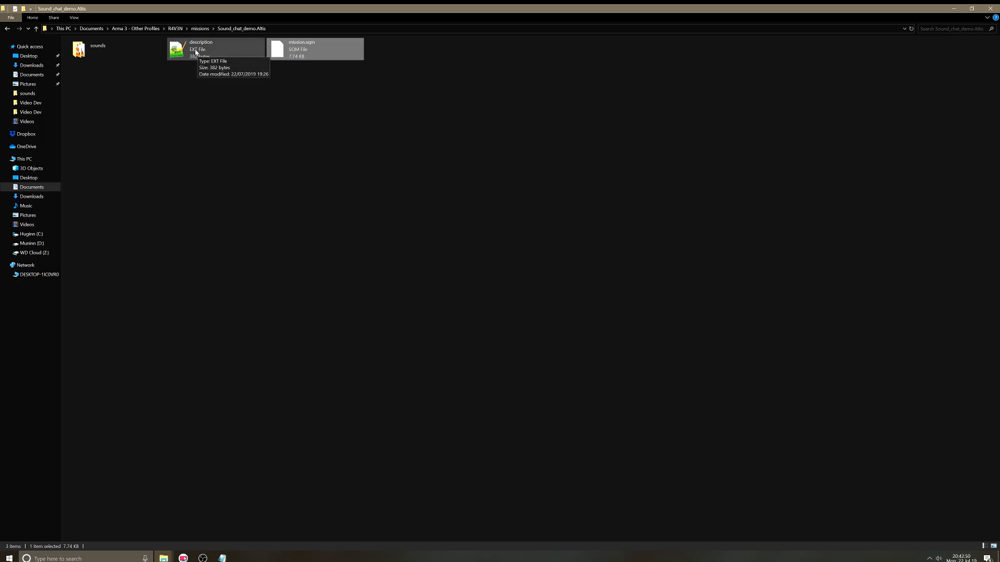
mouse_move(193, 58)
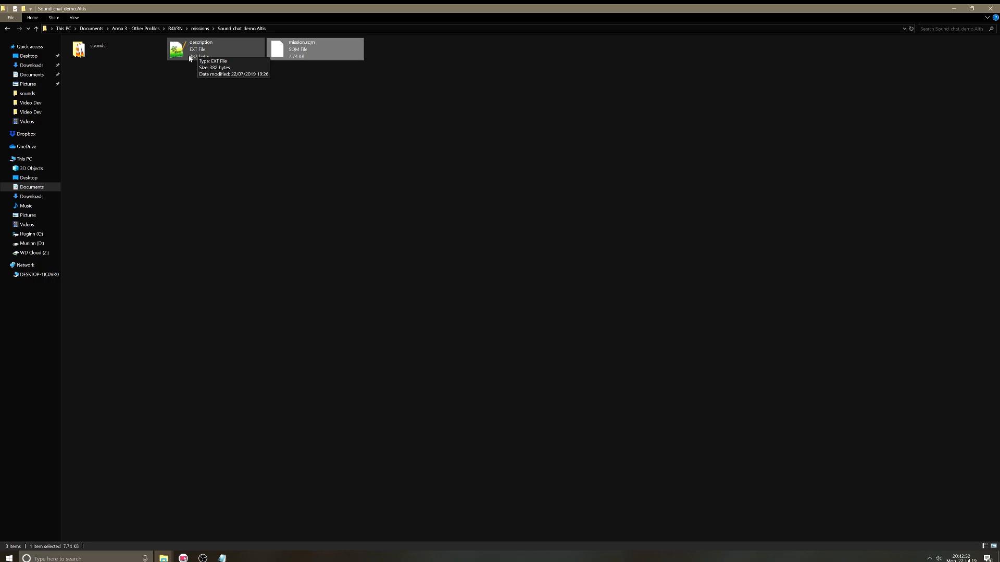
mouse_move(214, 55)
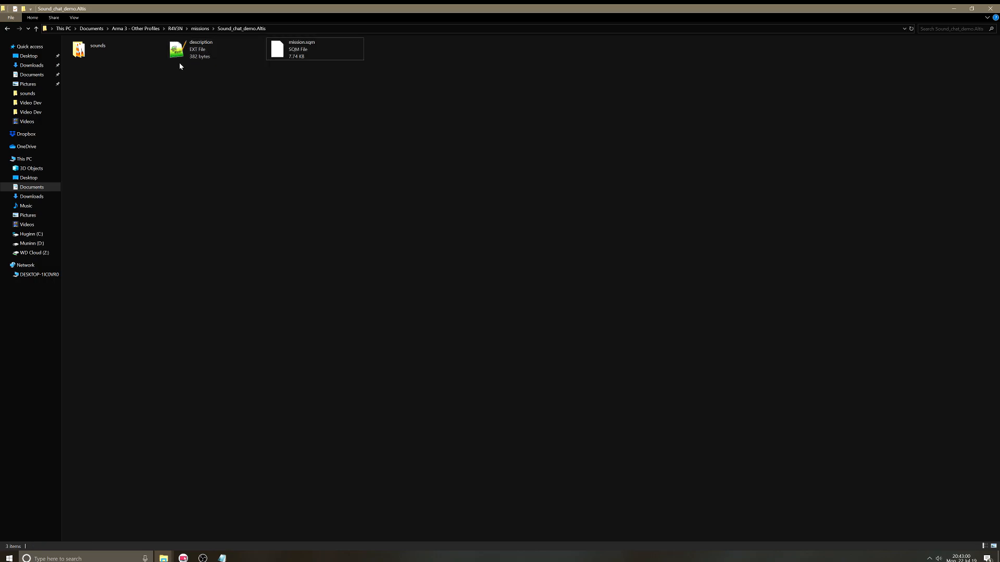
double_click(177, 49)
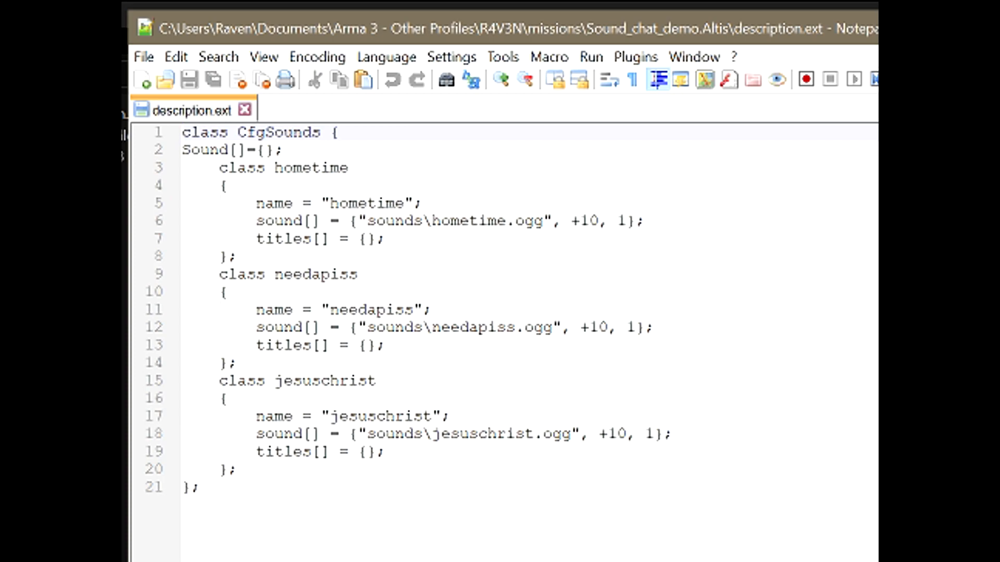
double_click(387, 221)
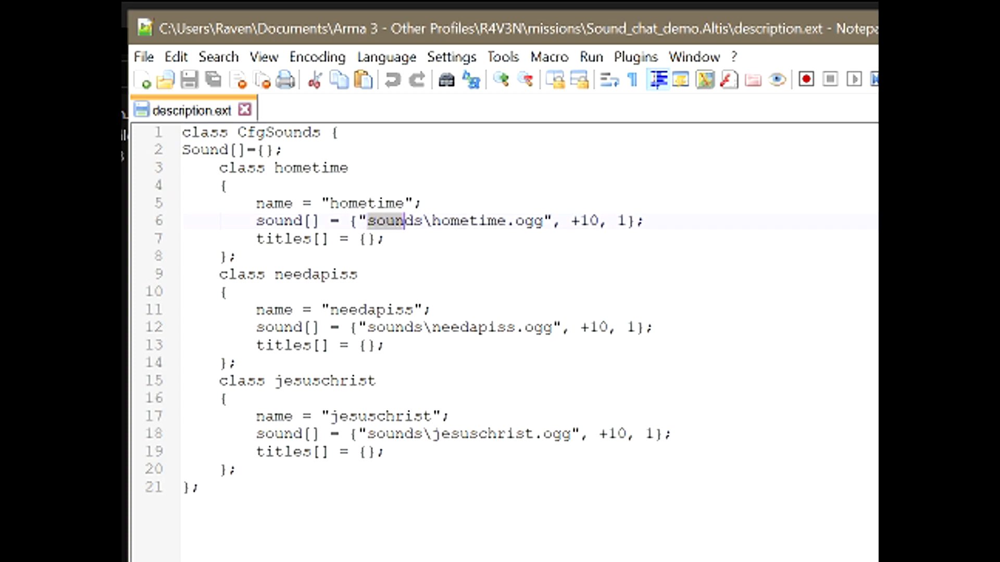
double_click(467, 221)
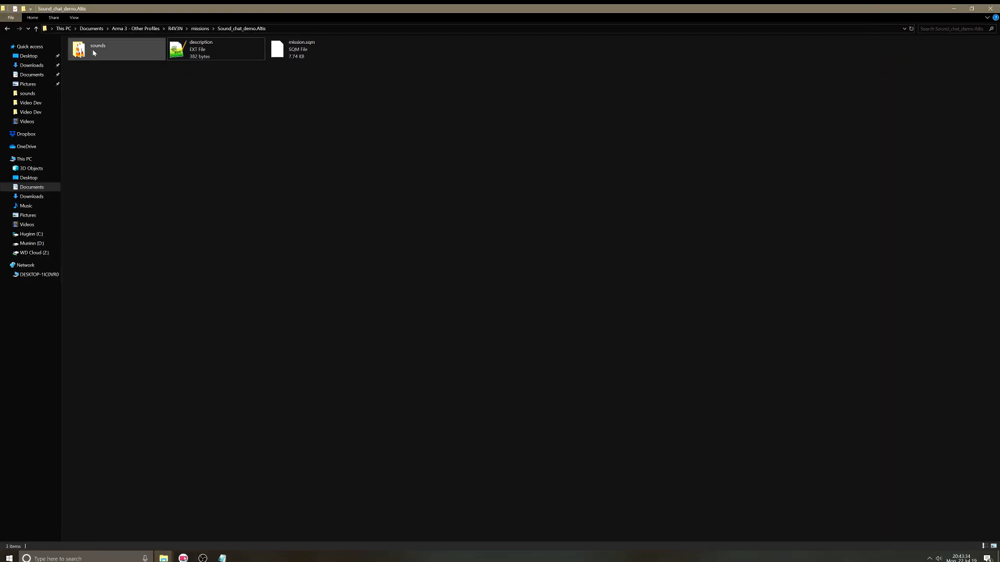
mouse_move(105, 57)
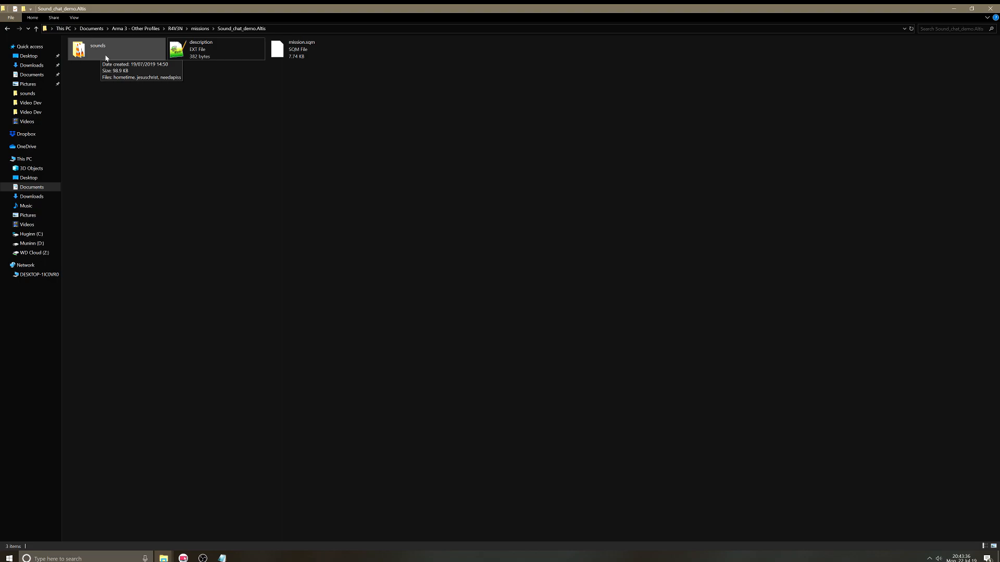
left_click(214, 49)
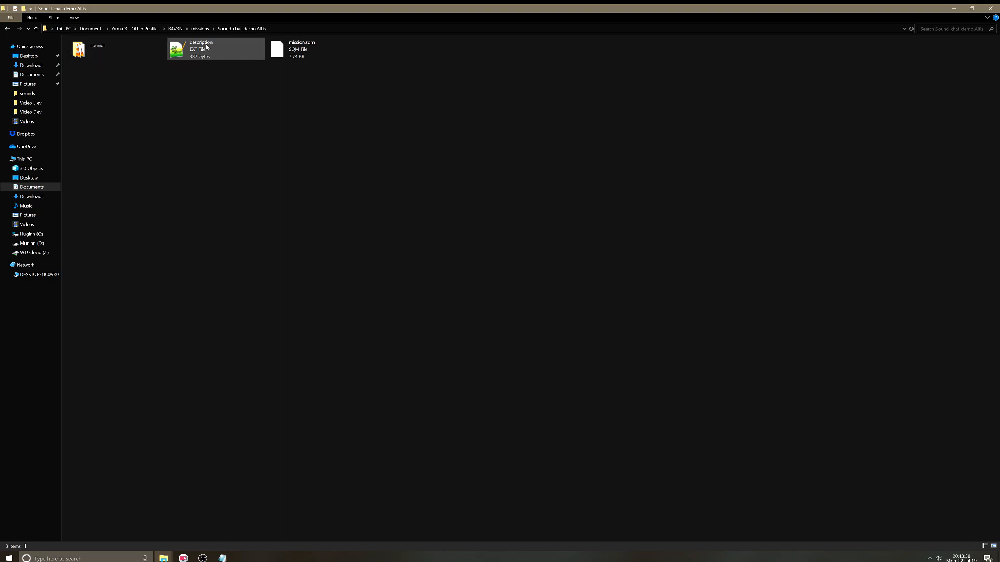
double_click(200, 49)
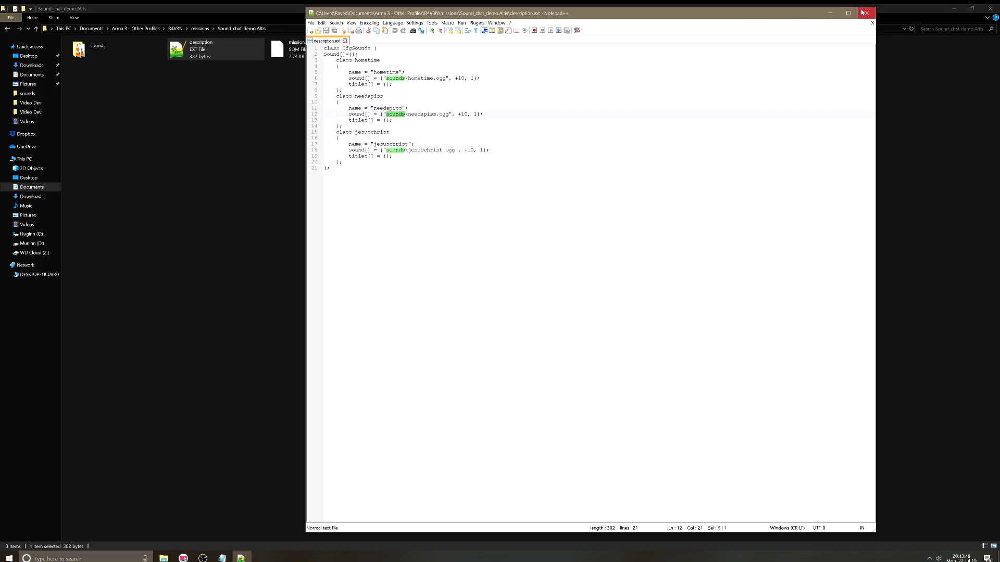
left_click(865, 12)
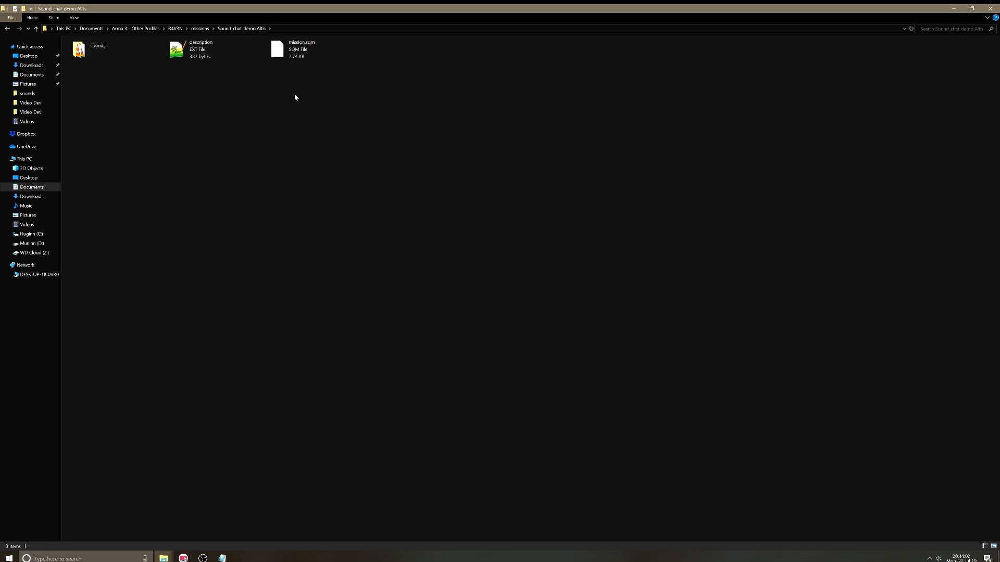
mouse_move(277, 72)
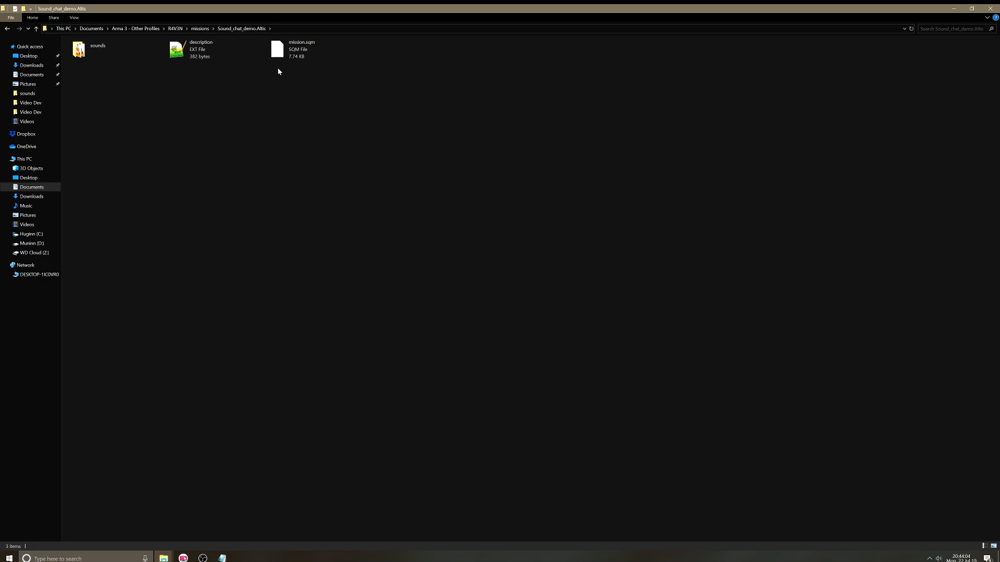
mouse_move(206, 136)
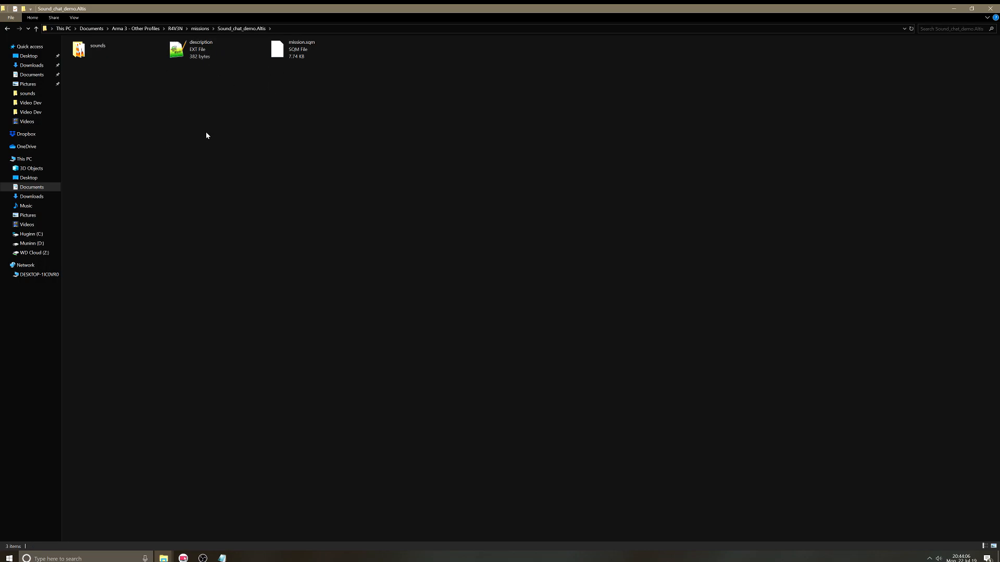
left_click(200, 49)
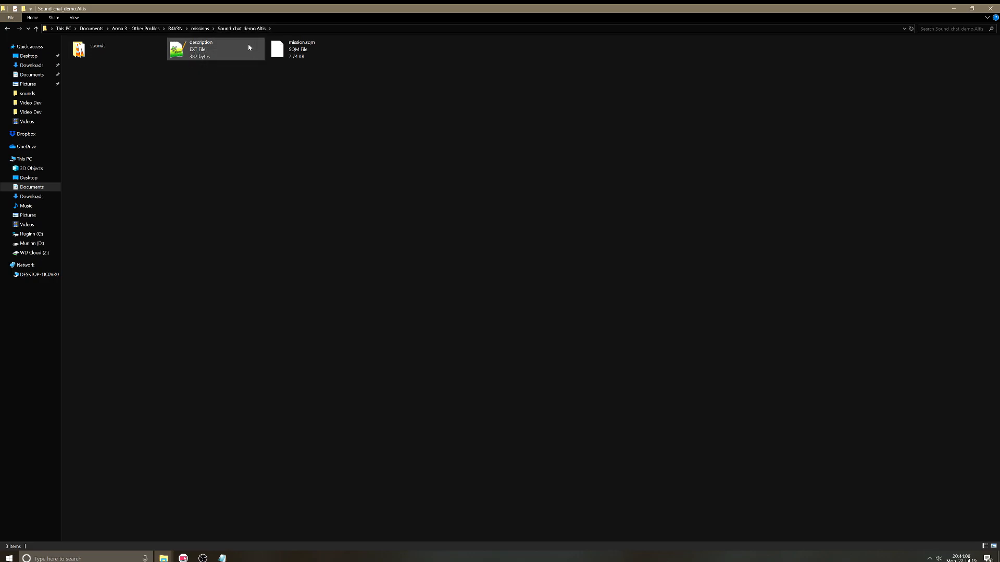
Step: Show the sounds folder with hometime, jesuschrist and needapiss OGG clips, then bring up the Start menu
double_click(97, 49)
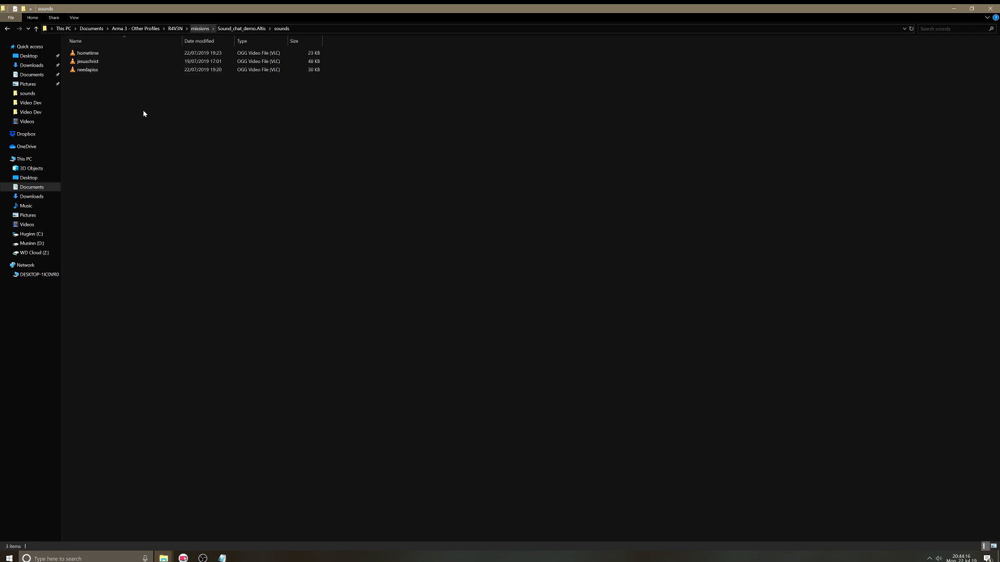
mouse_move(160, 114)
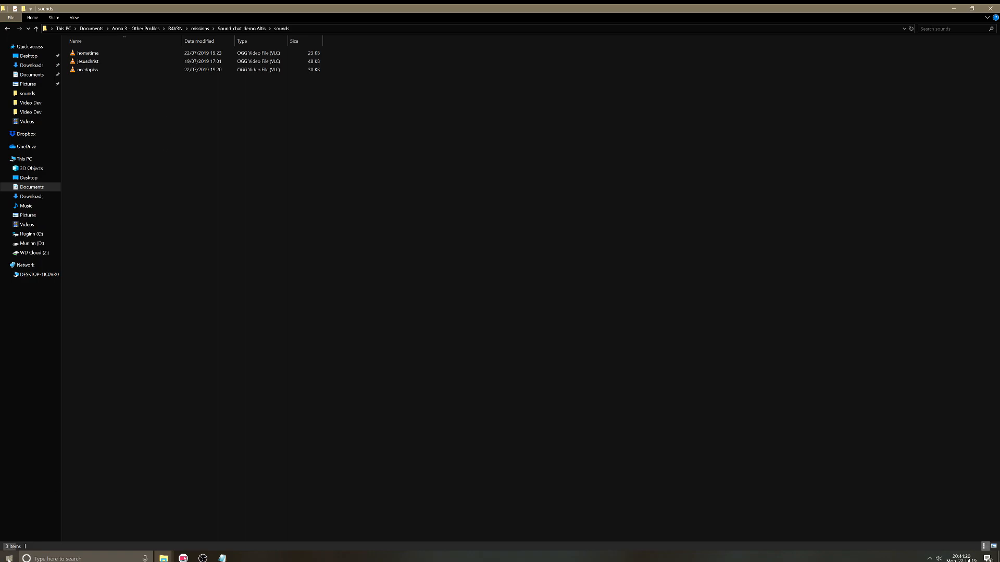
left_click(9, 558)
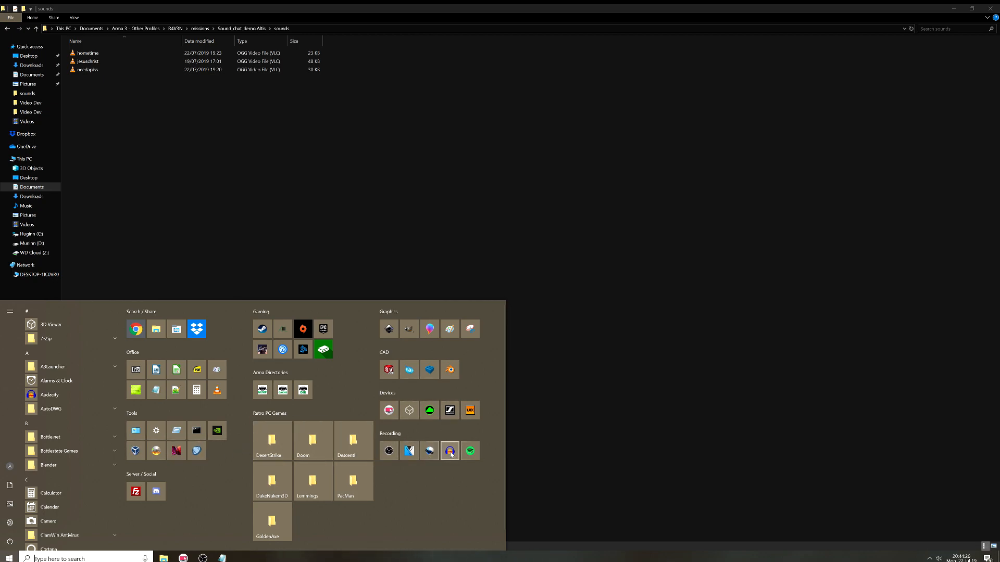
Step: Dismiss the Start menu so the sounds folder of OGG clips is back in view
left_click(456, 223)
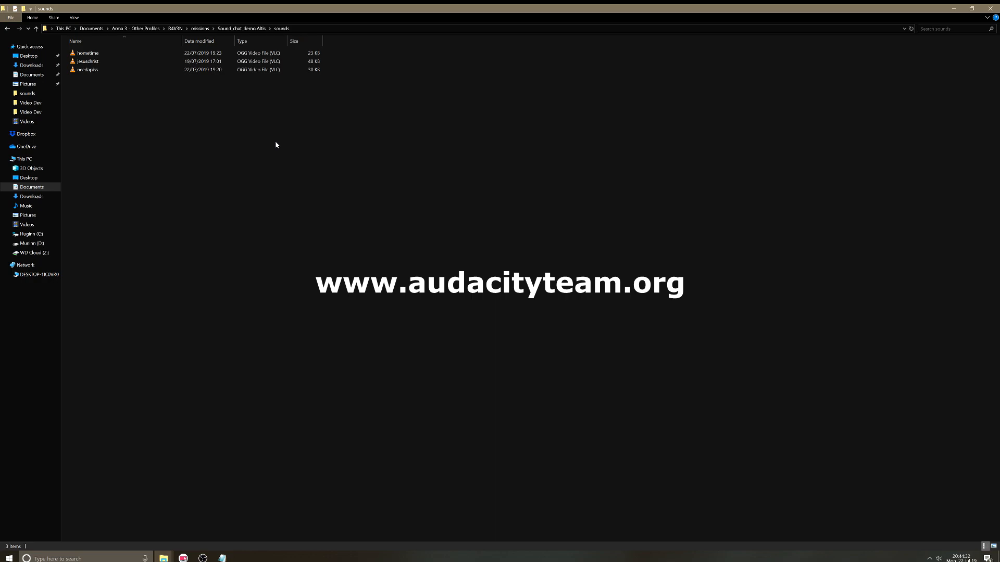
mouse_move(407, 179)
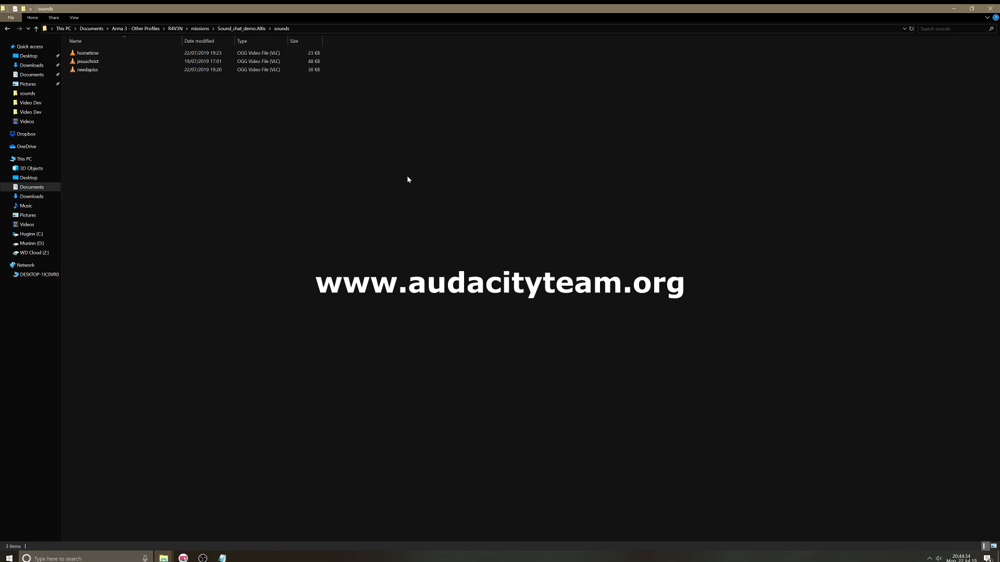
mouse_move(303, 146)
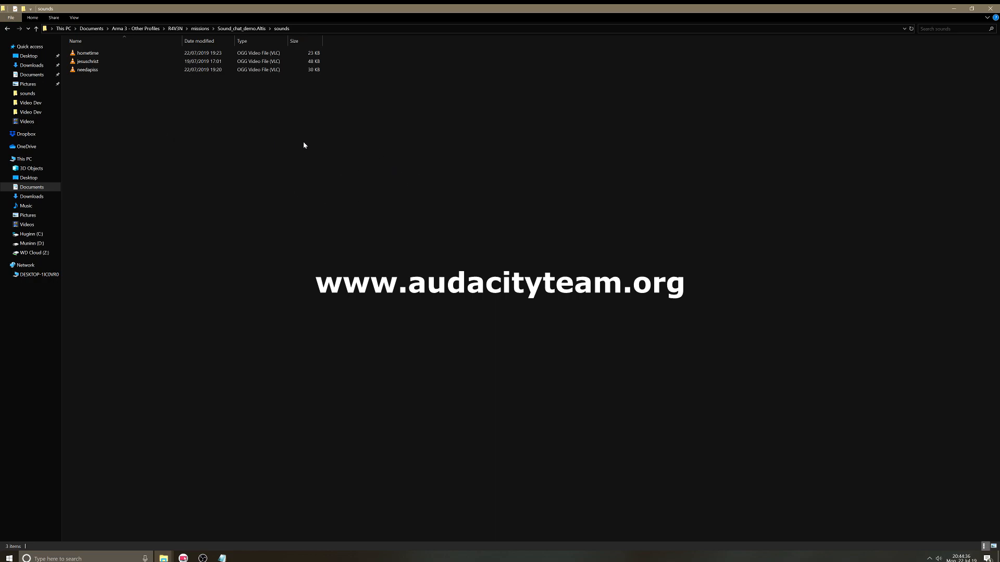
mouse_move(238, 133)
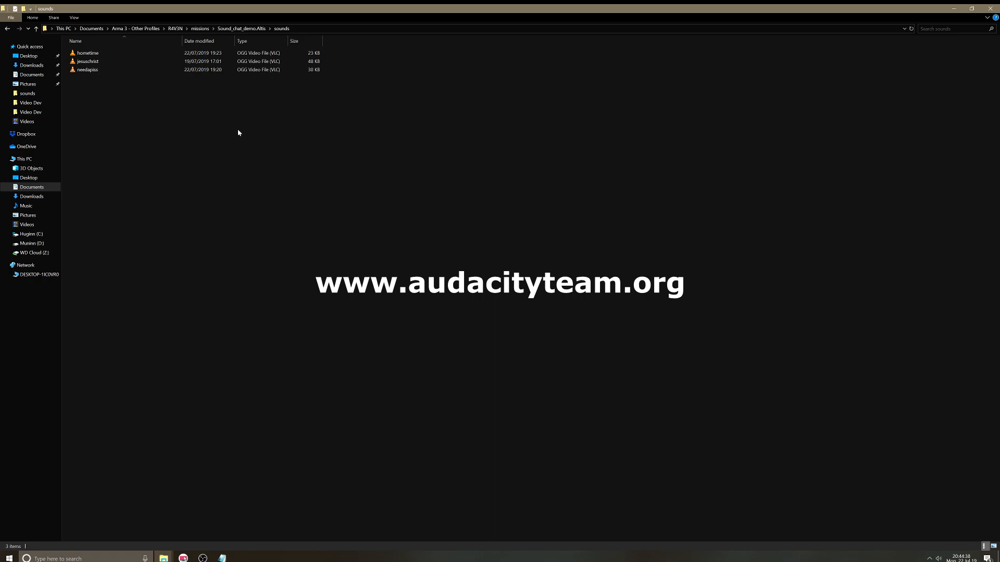
left_click(88, 69)
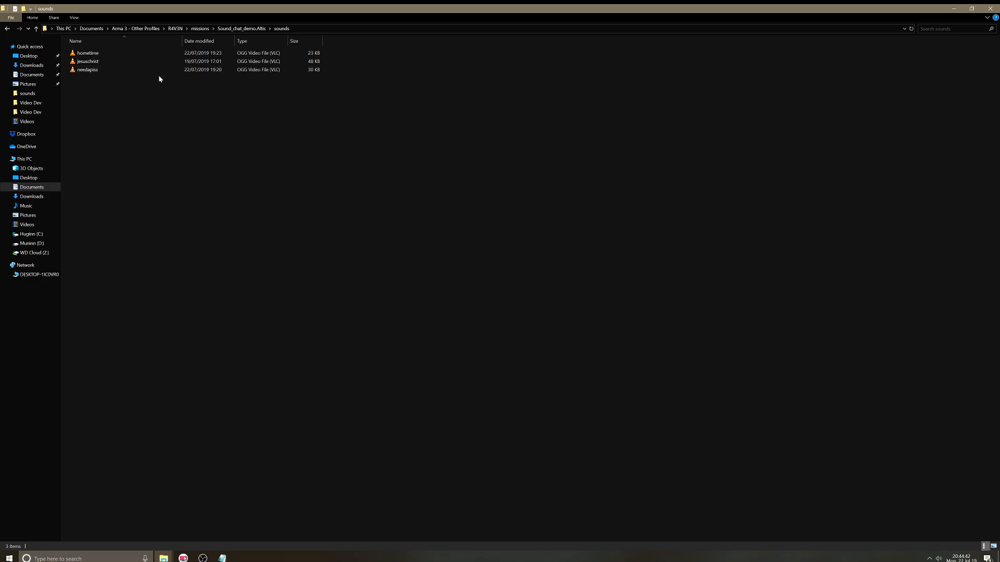
mouse_move(314, 473)
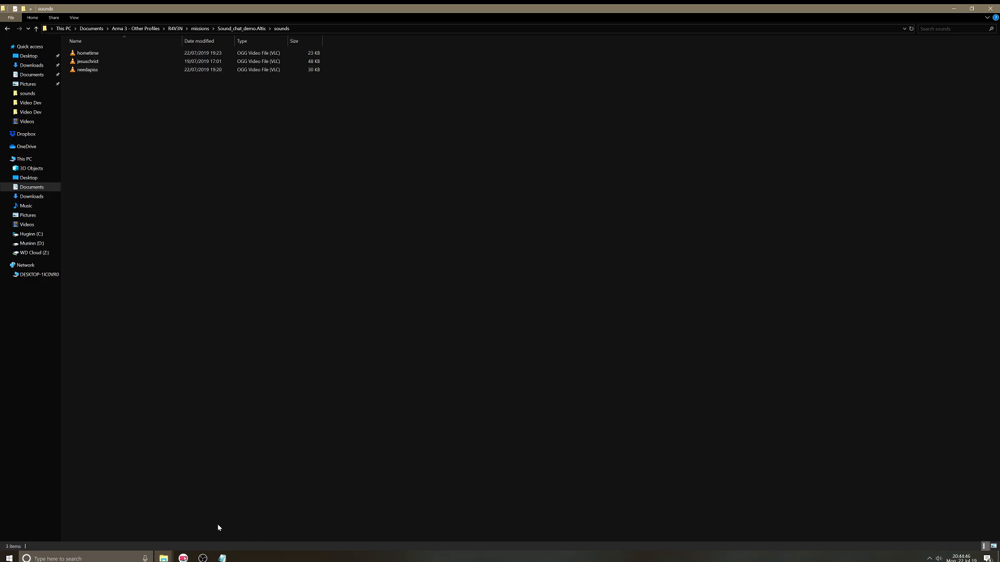
mouse_move(347, 377)
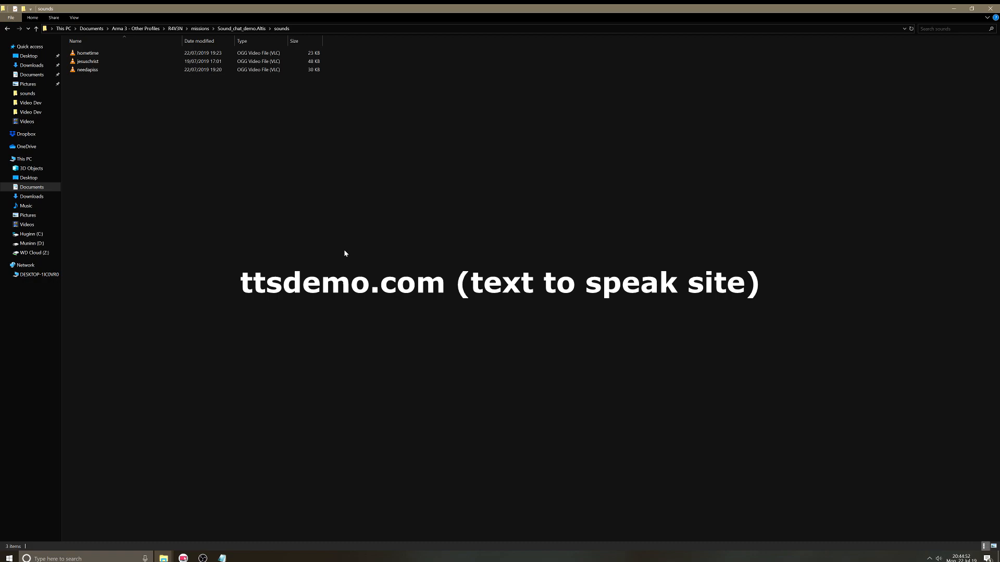
mouse_move(346, 257)
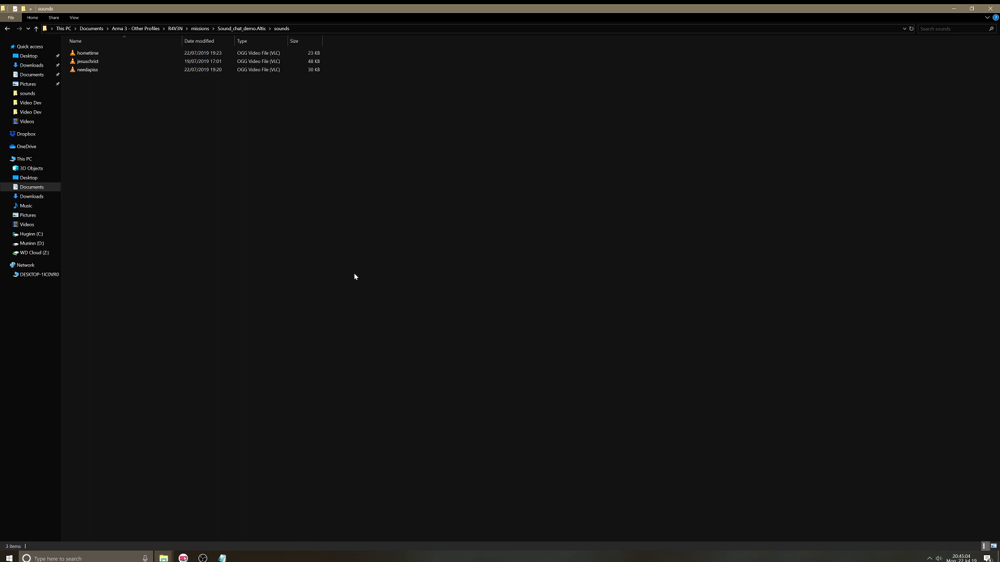
mouse_move(337, 389)
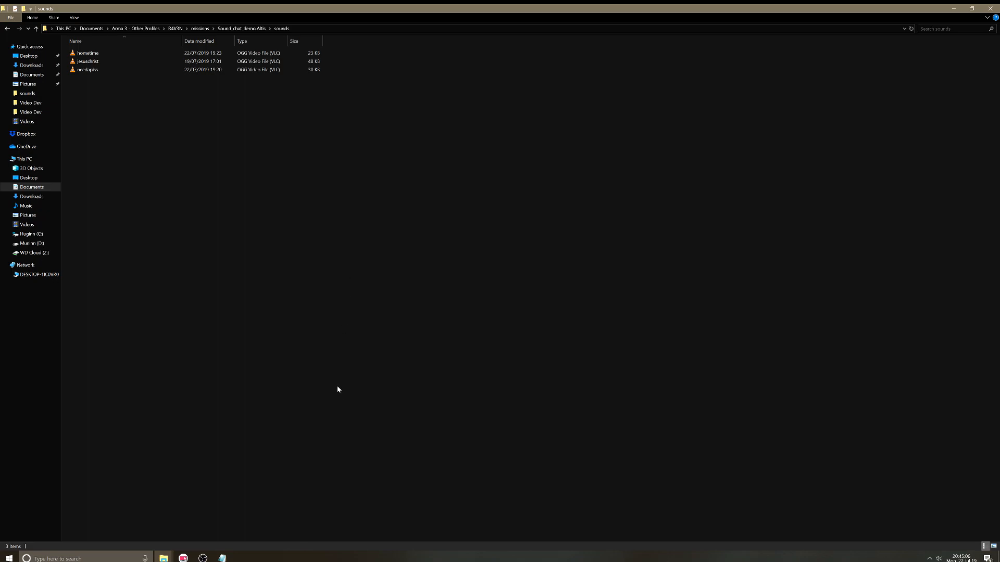
mouse_move(351, 348)
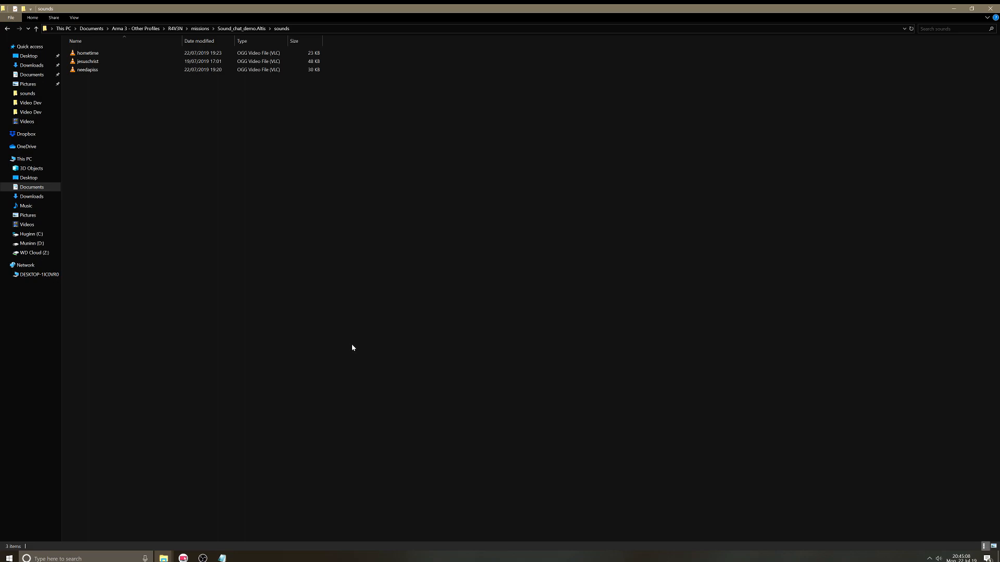
mouse_move(291, 381)
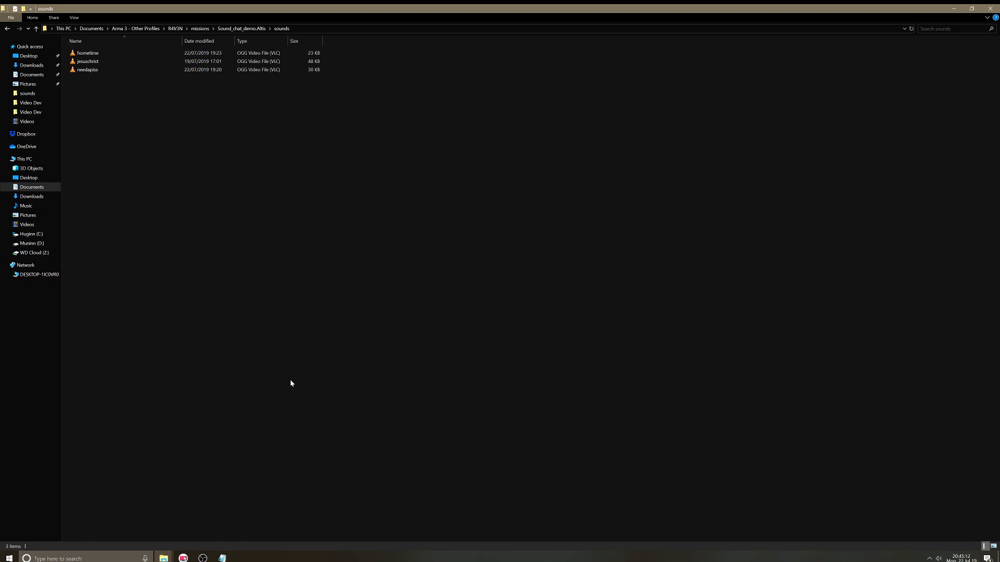
mouse_move(269, 204)
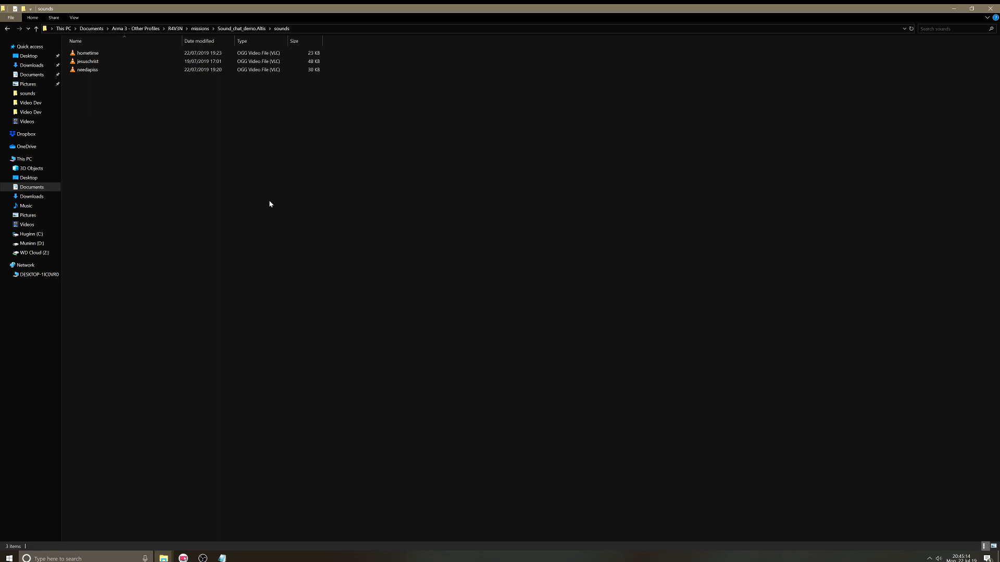
mouse_move(271, 176)
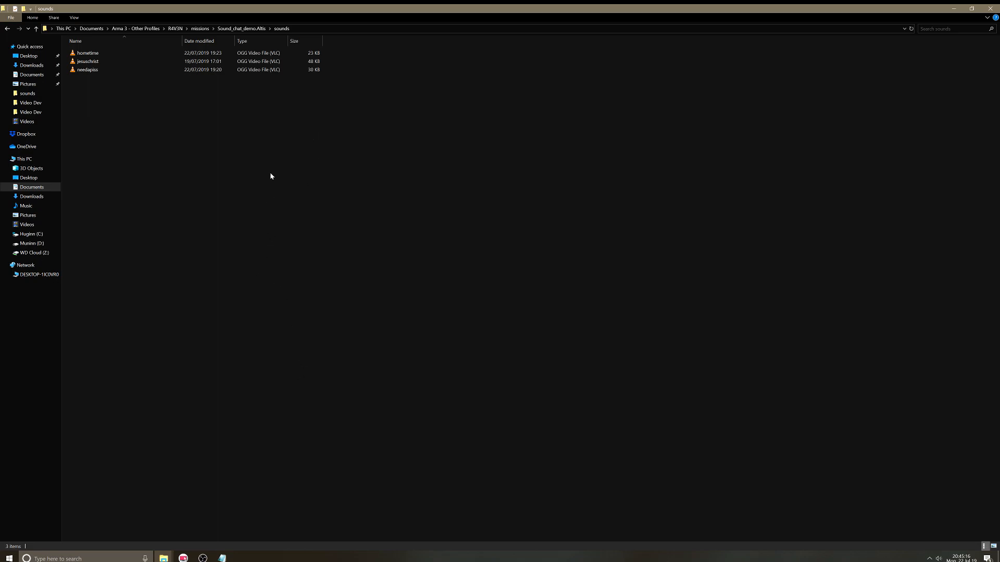
mouse_move(255, 467)
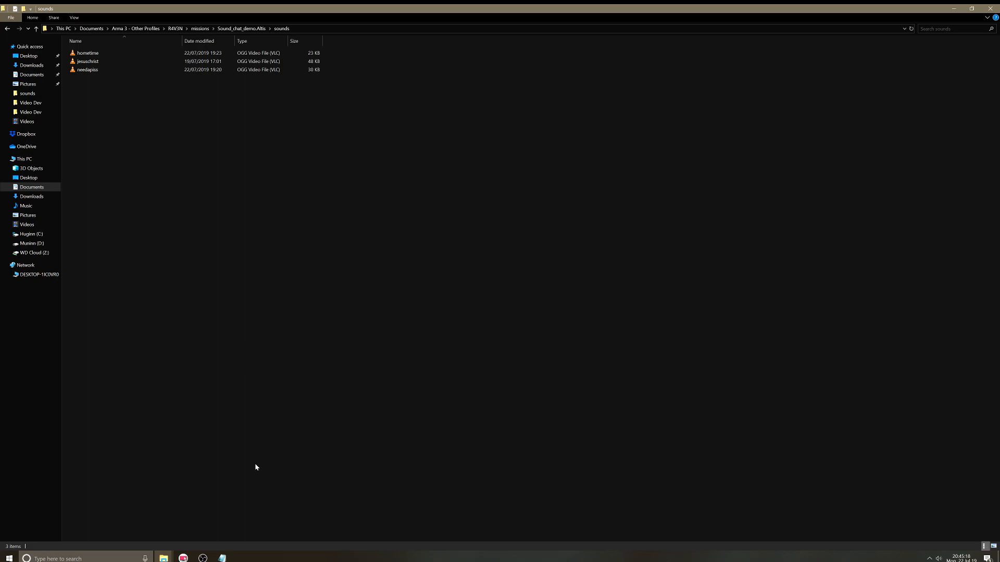
mouse_move(261, 461)
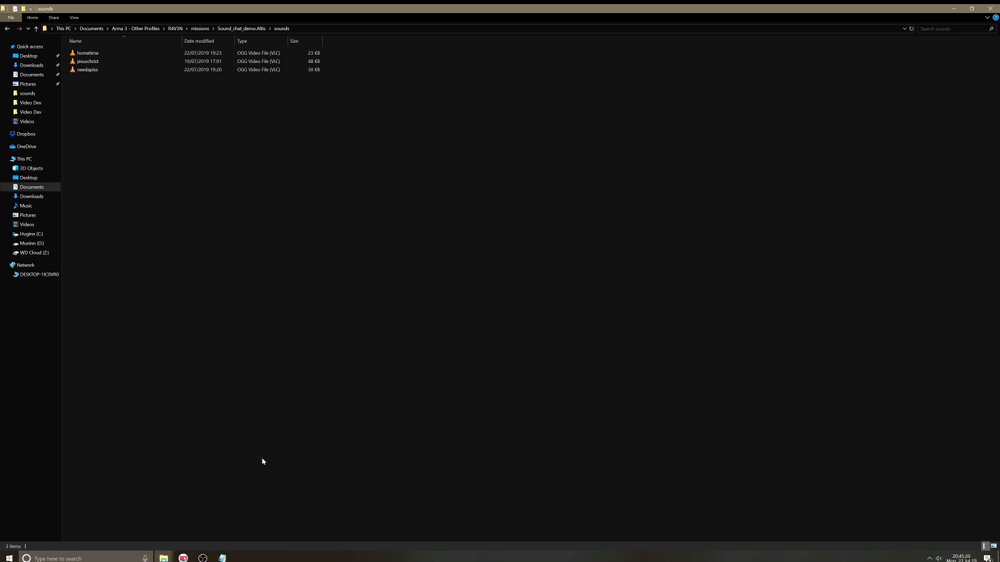
mouse_move(282, 447)
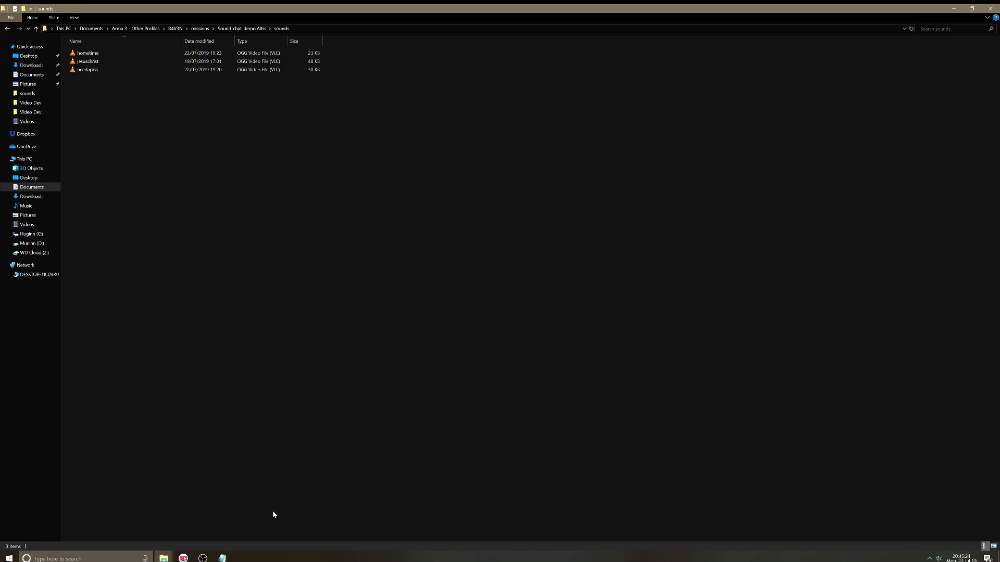
mouse_move(283, 502)
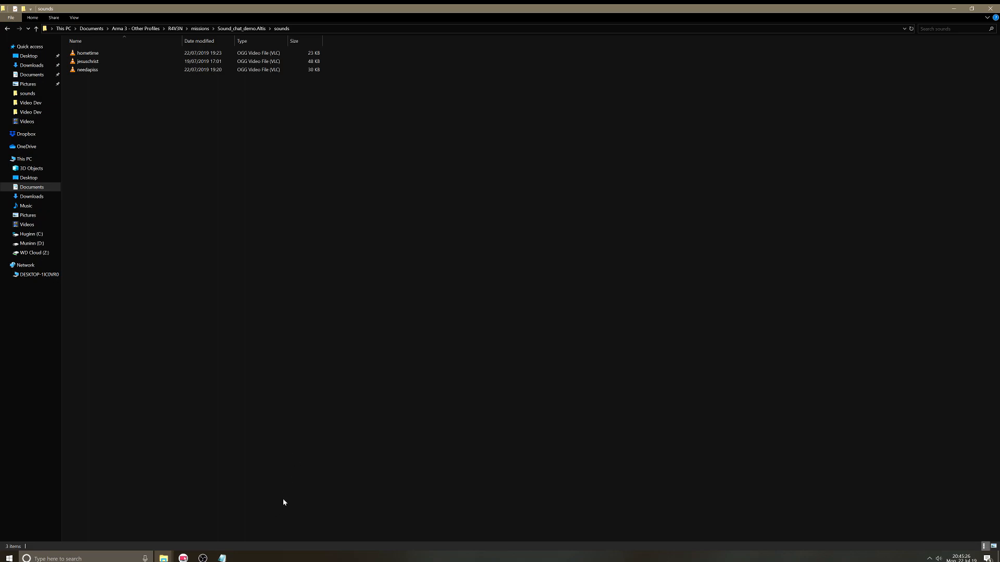